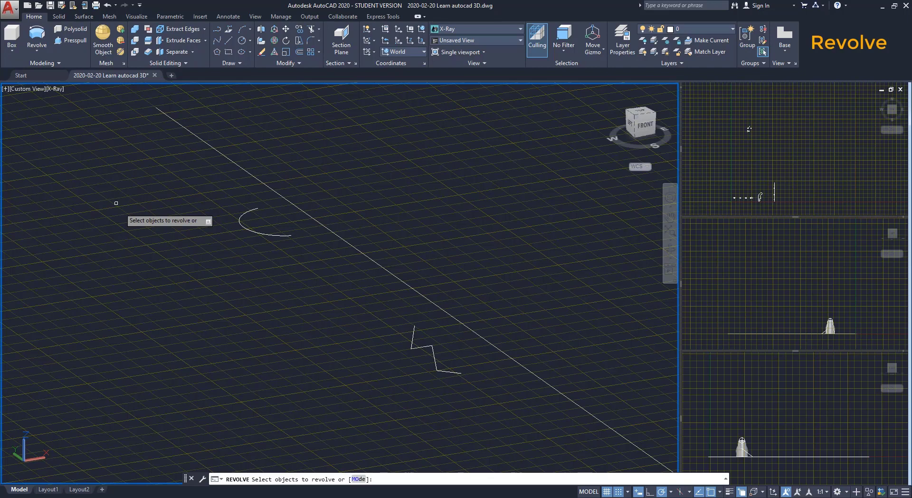
Begin revolving the arc profile about two points on the line, then cancel before finishing
left_click(263, 233)
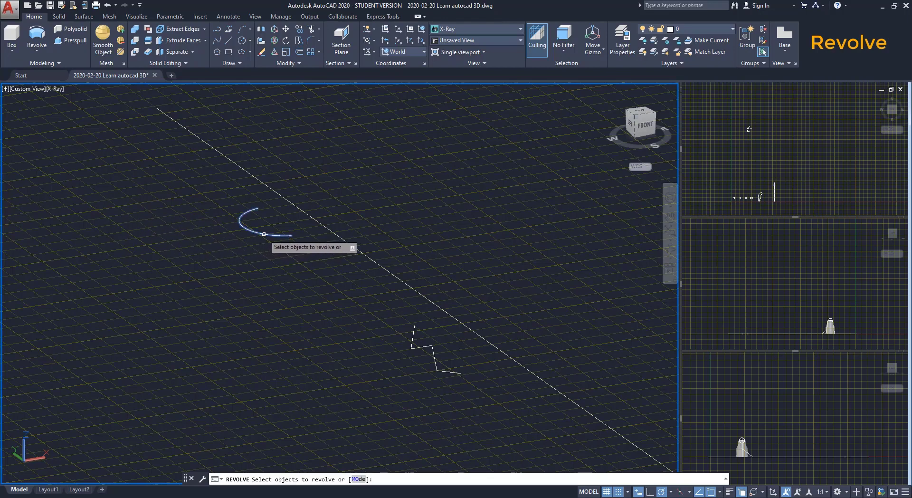
left_click(265, 232)
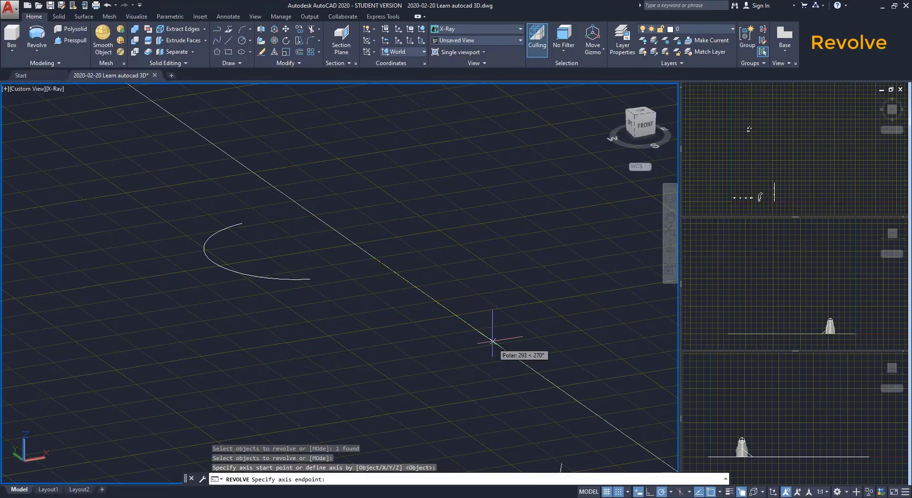
left_click(493, 341)
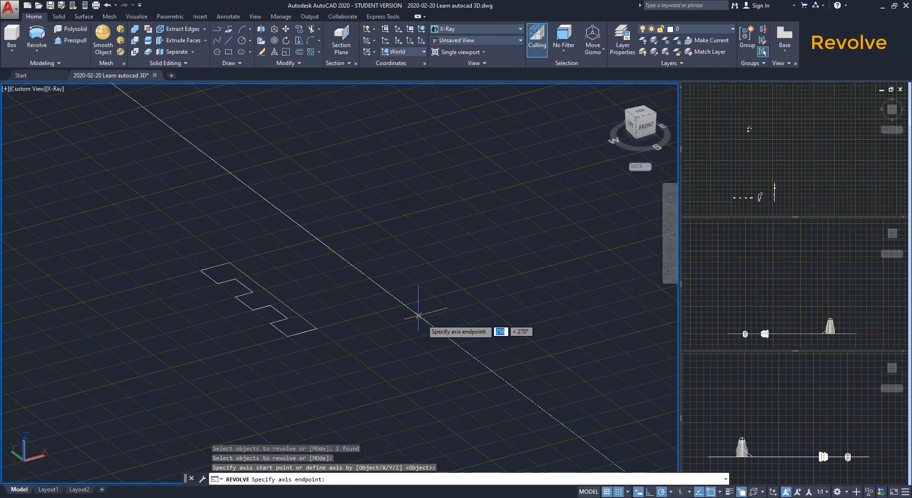
left_click(418, 317)
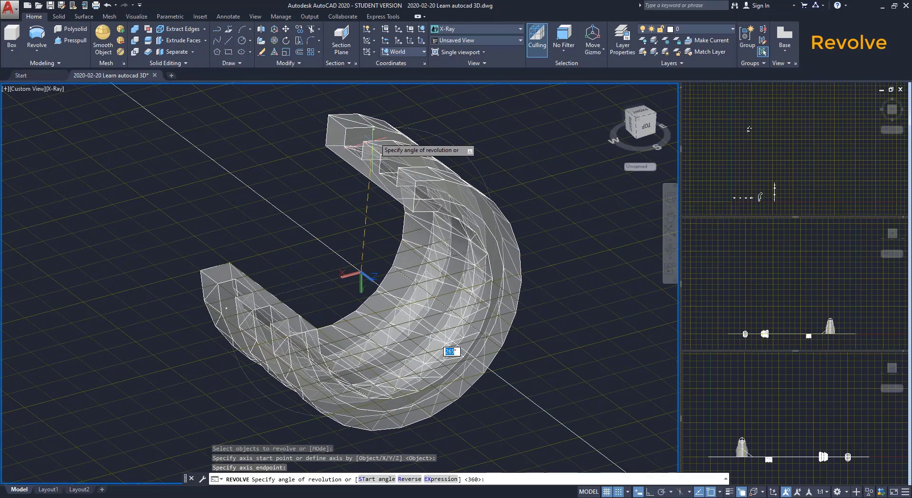
key("Return")
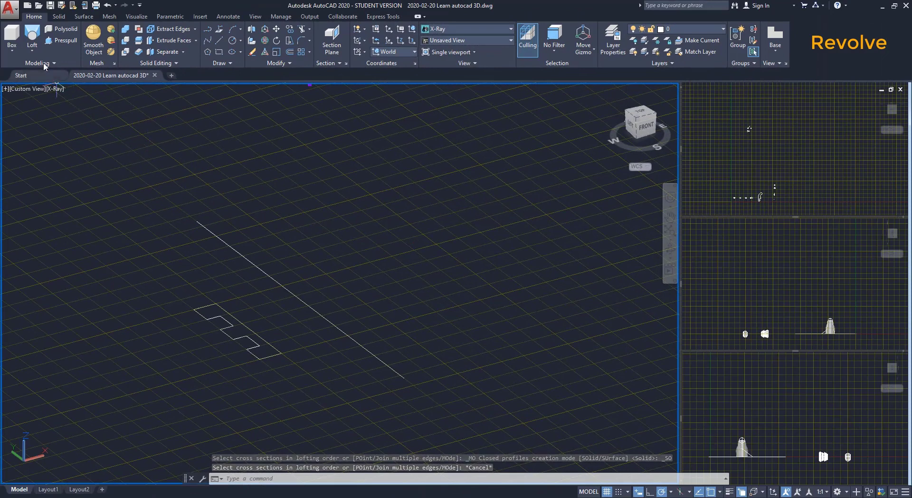
Revolve the stepped profile from the Modeling flyout, setting the axis along the long line
left_click(32, 46)
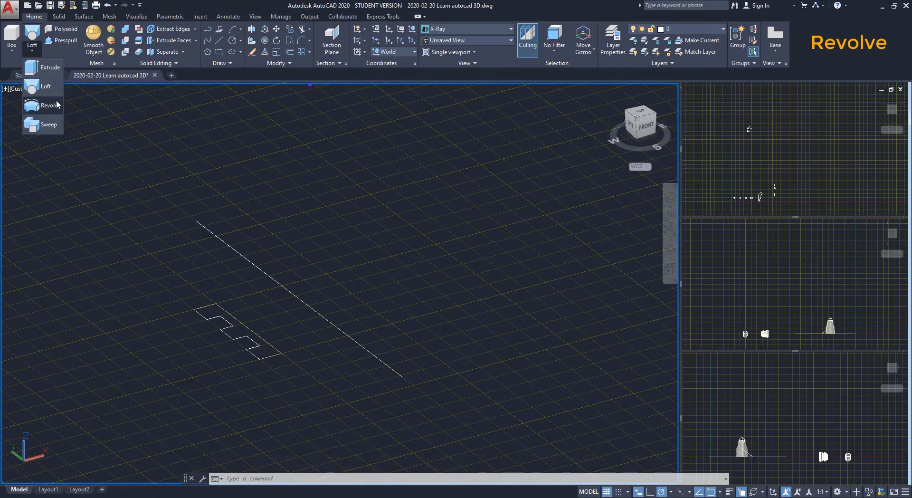
left_click(49, 105)
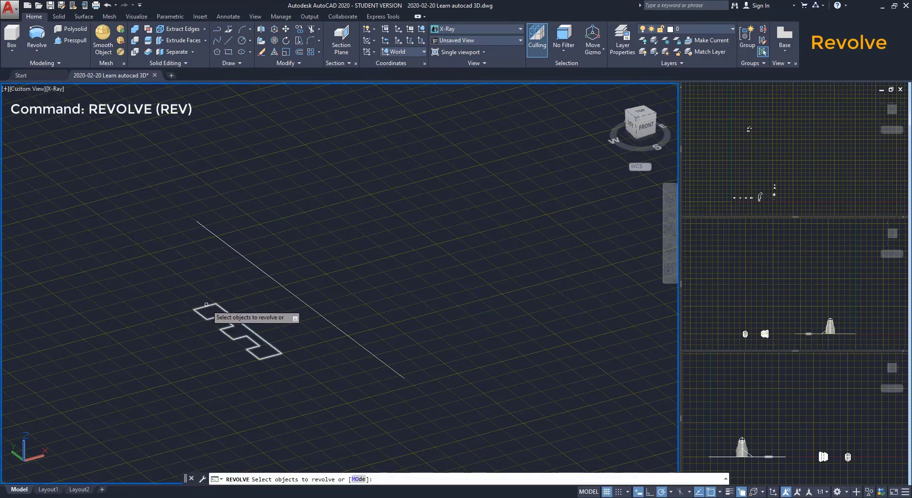
left_click(245, 331)
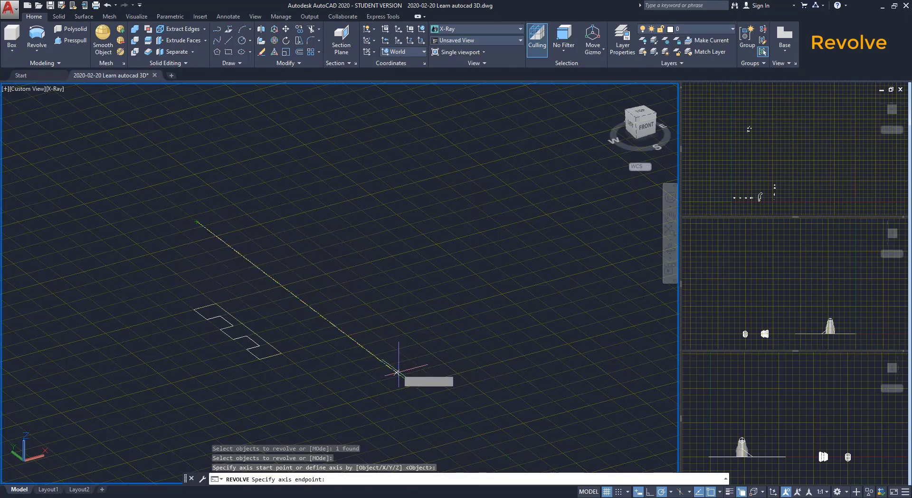
left_click(400, 381)
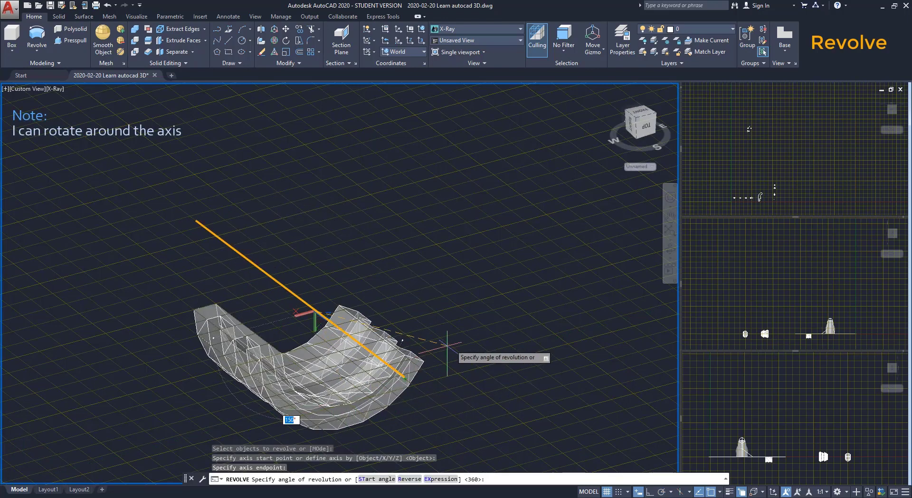
mouse_move(448, 224)
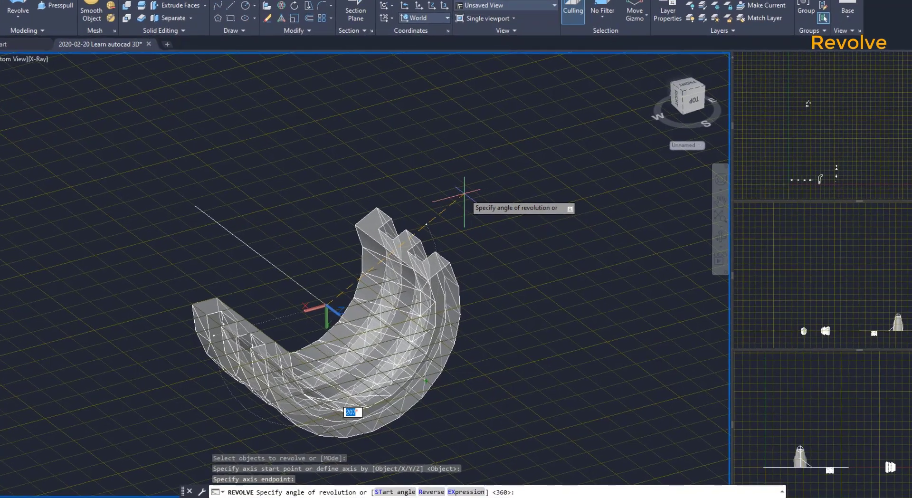
scroll("up", 3)
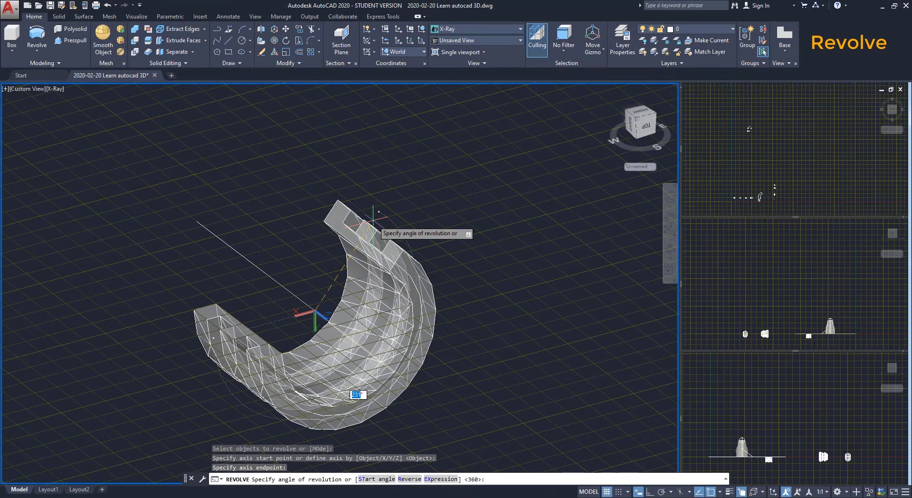
Revolve the profile a full 360°, then rerun and use the Reverse option
type("360")
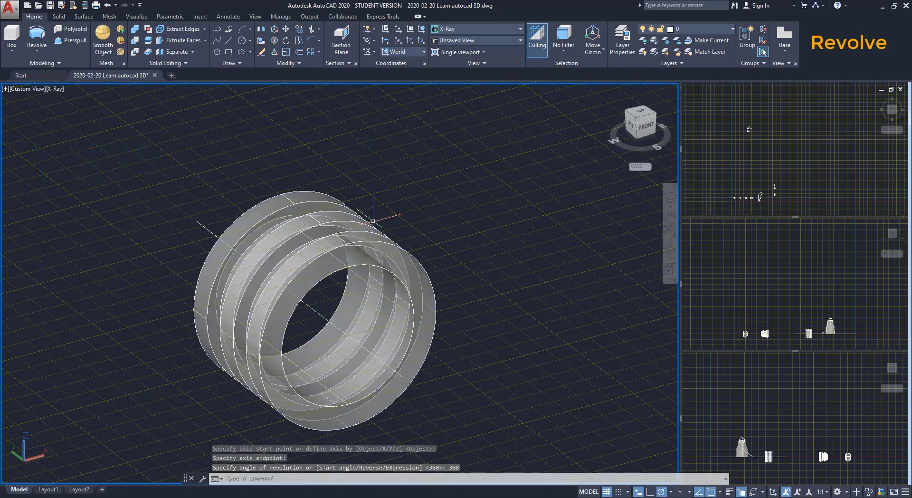
mouse_move(457, 235)
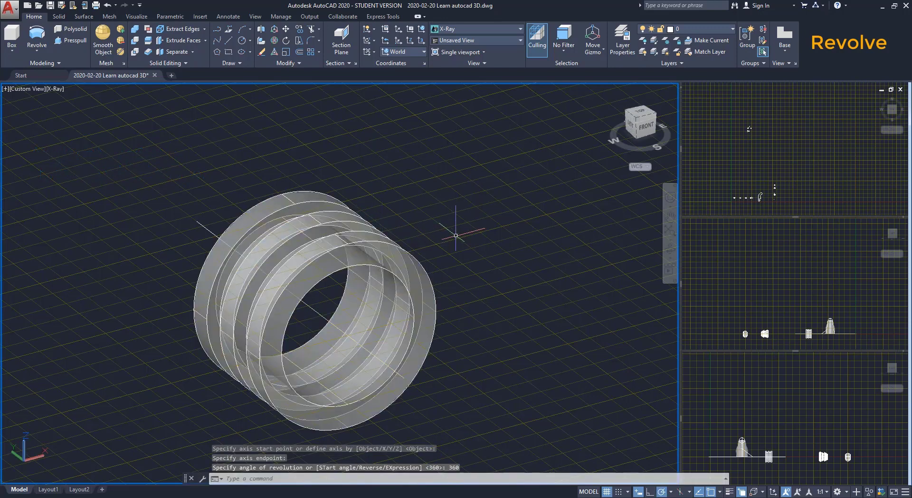
mouse_move(462, 239)
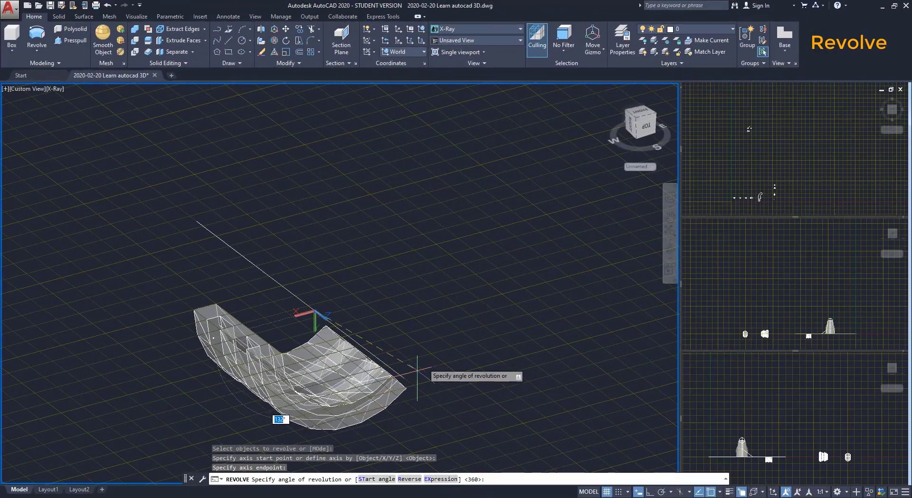
mouse_move(407, 247)
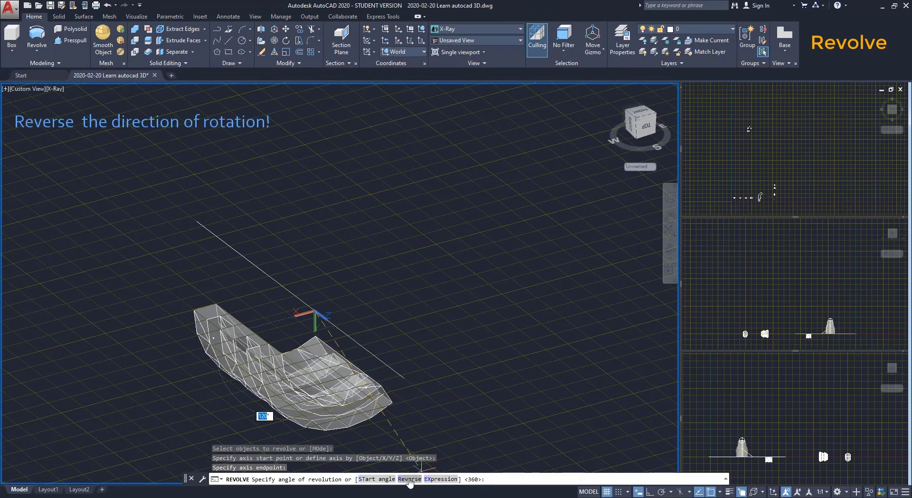
type("R")
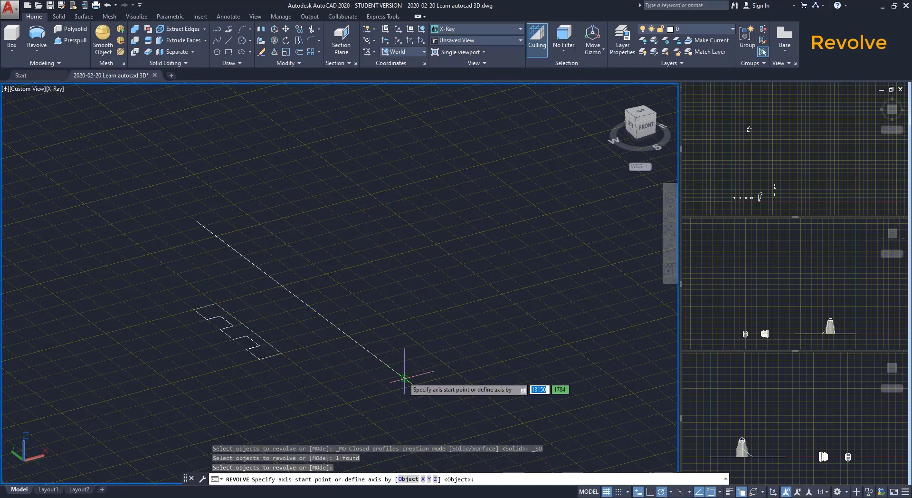
Revolve the stepped profile again with the axis starting at the vertical line's base
left_click(404, 378)
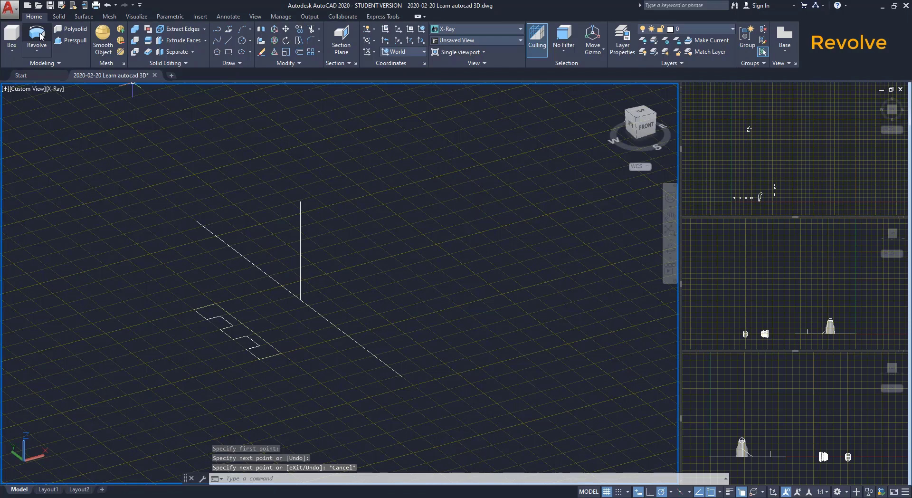
left_click(36, 40)
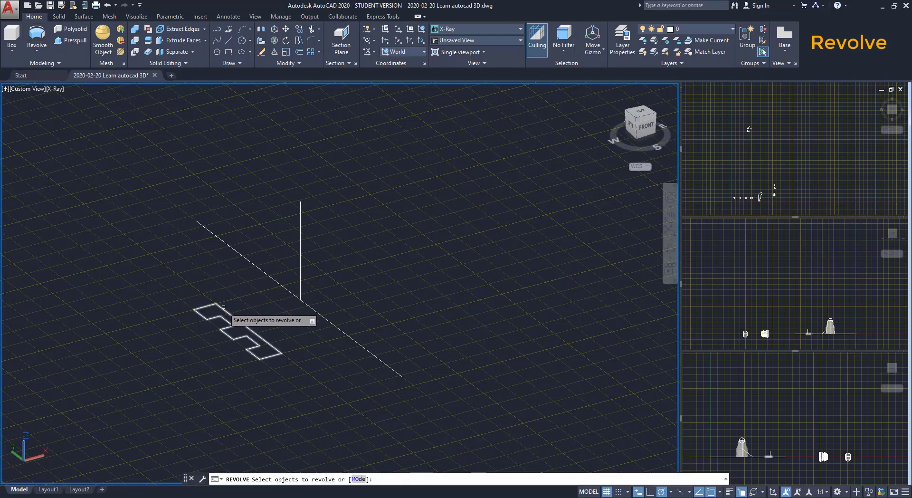
left_click(244, 332)
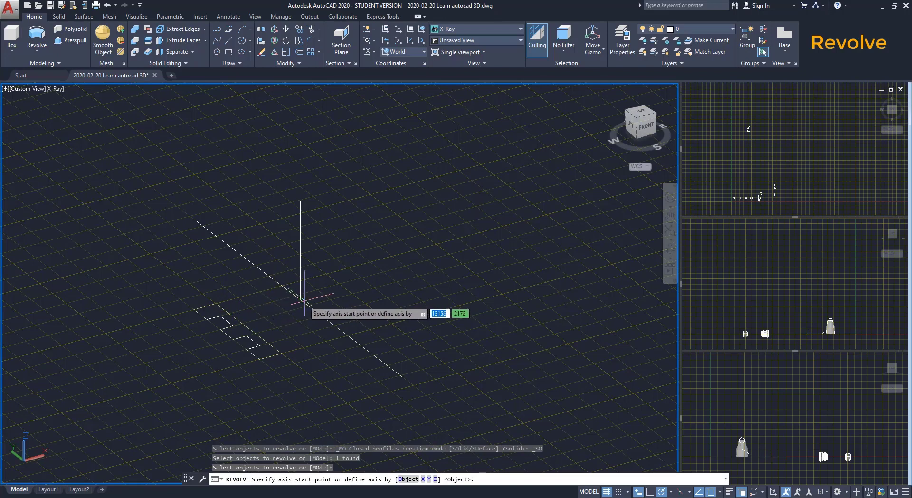
left_click(302, 300)
type("ST")
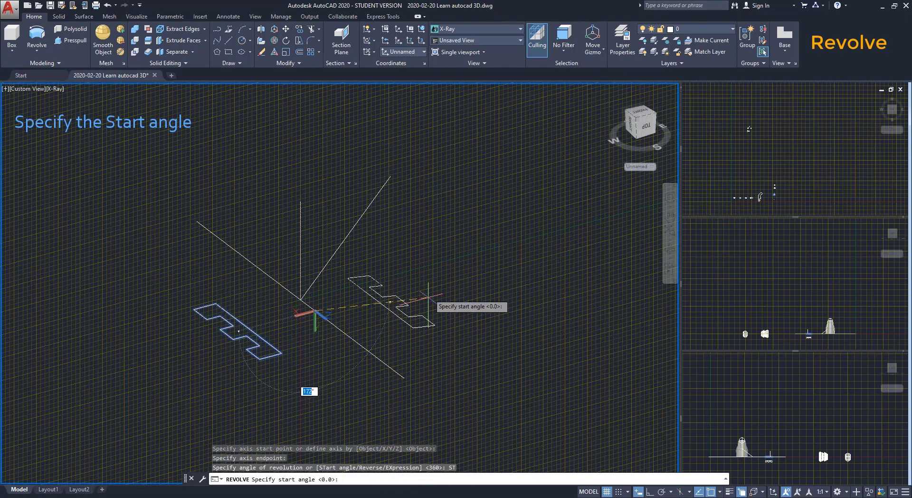
mouse_move(390, 172)
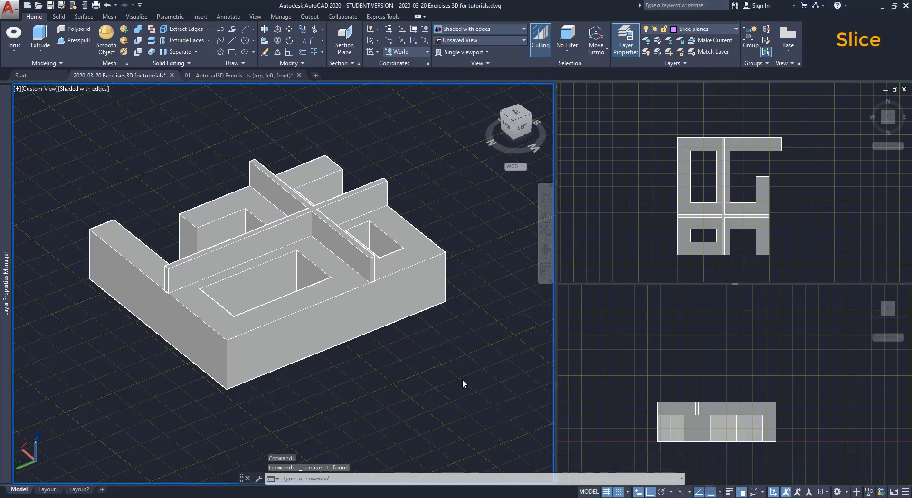
mouse_move(459, 377)
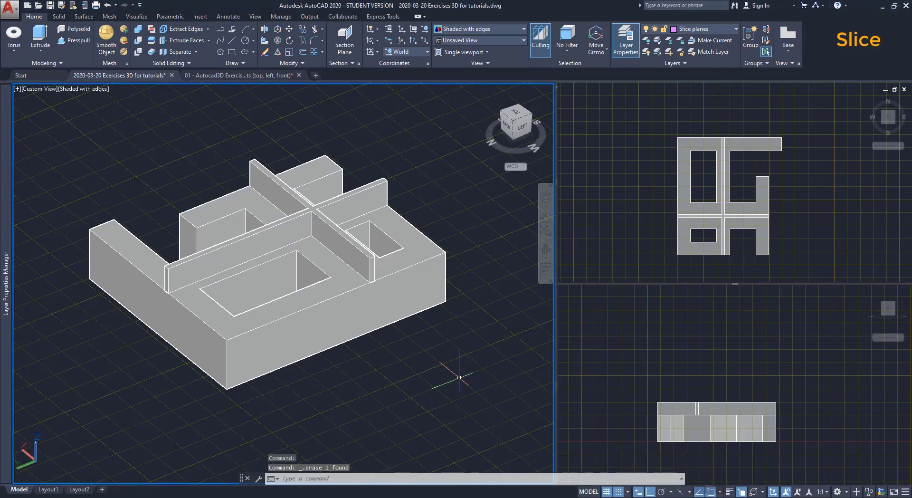
Start the Slice command from the Solid Editing panel
left_click(40, 38)
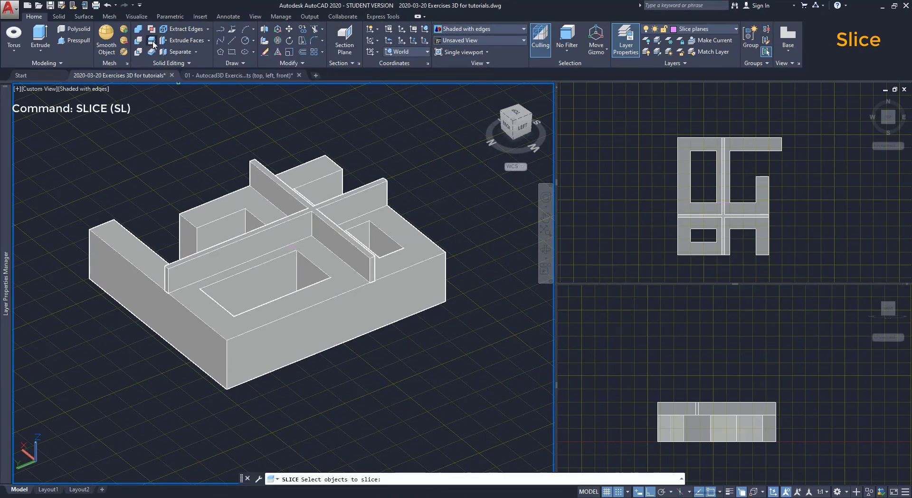
Slice the block solid along a plane through two wall endpoints, keeping one side
left_click(283, 178)
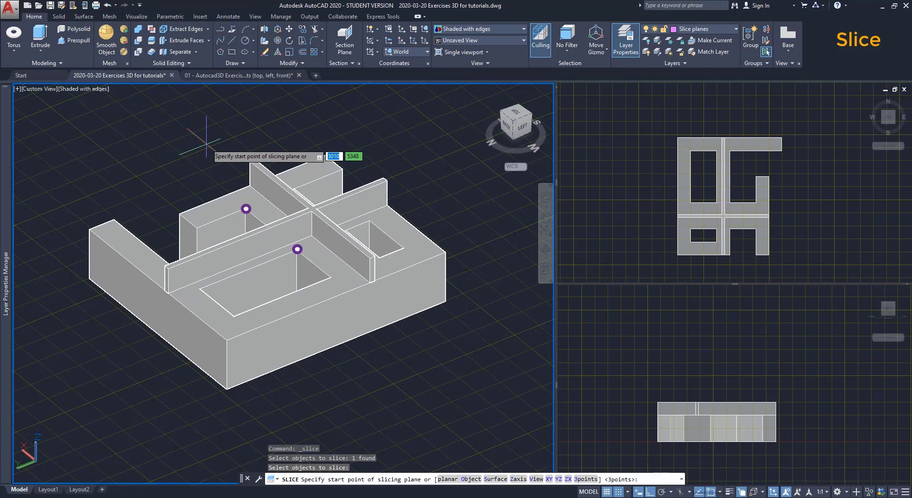
mouse_move(297, 248)
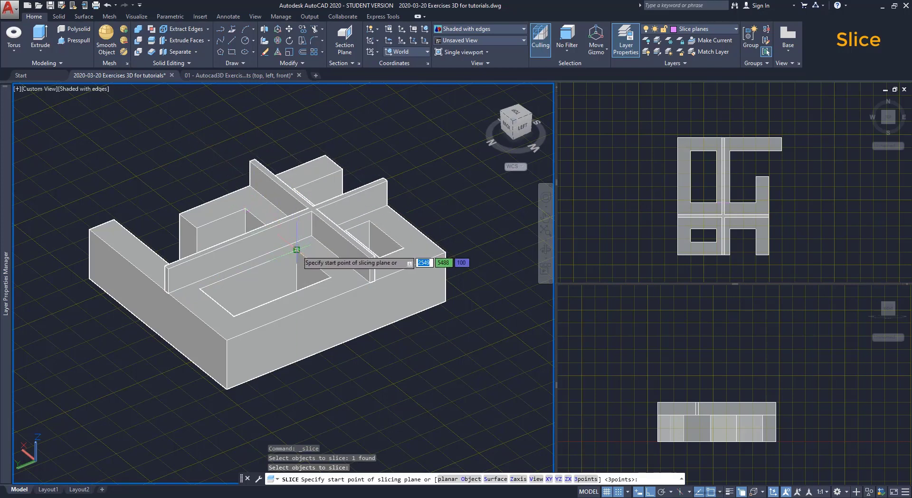
left_click(297, 250)
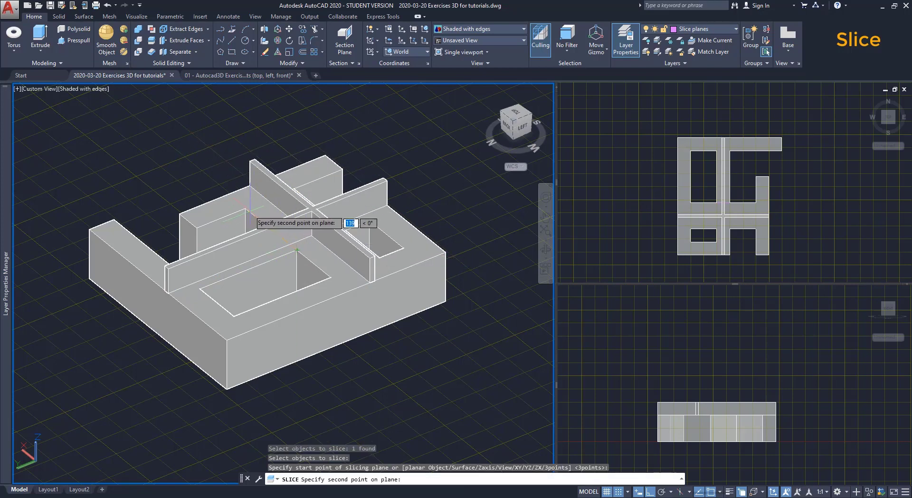
mouse_move(244, 208)
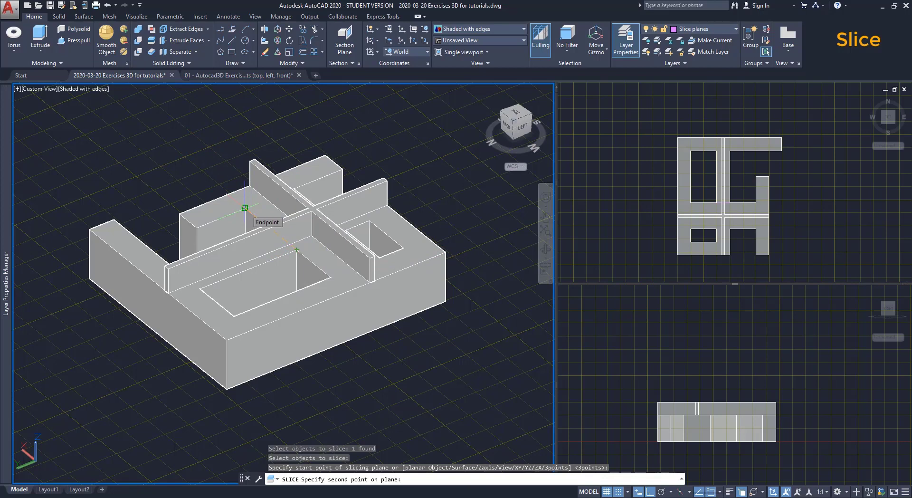
left_click(297, 250)
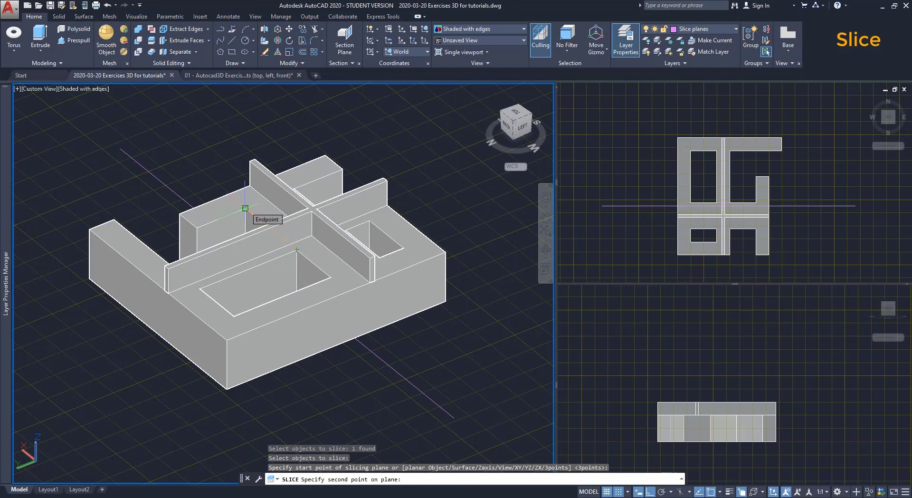
left_click(244, 208)
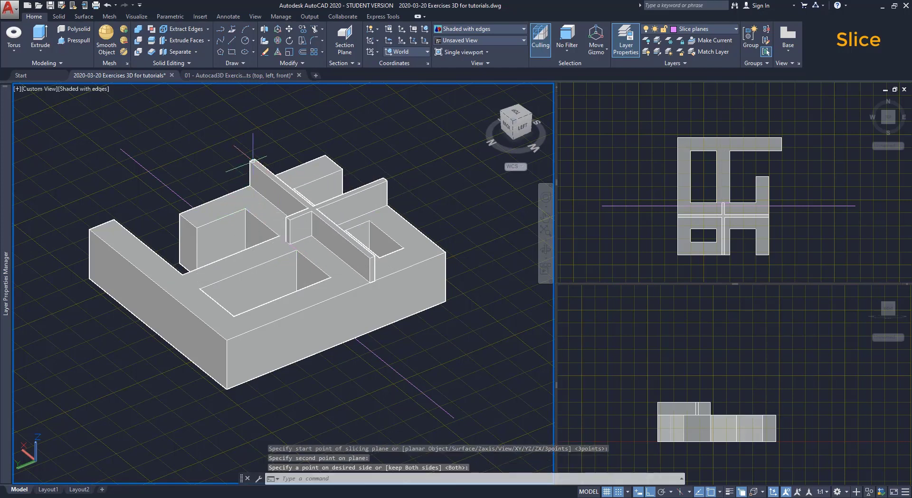
mouse_move(219, 147)
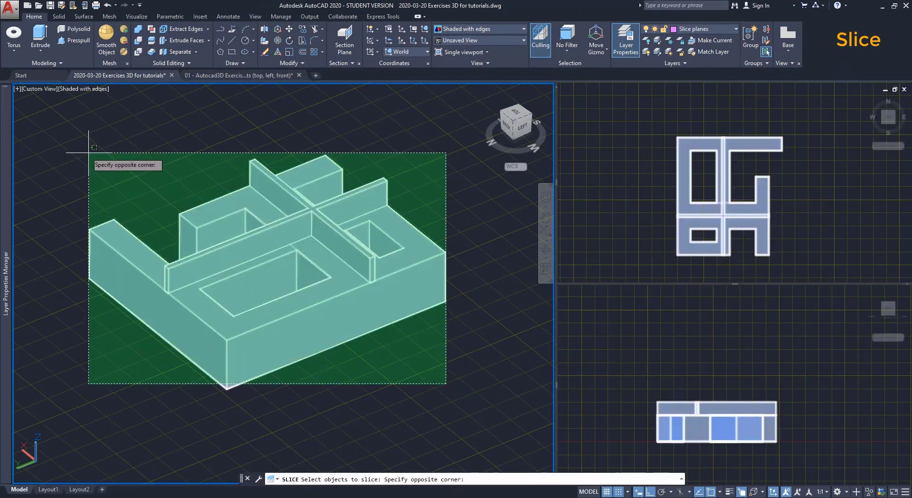
Slice all the model's solids along a picked line and keep one side
left_click(85, 147)
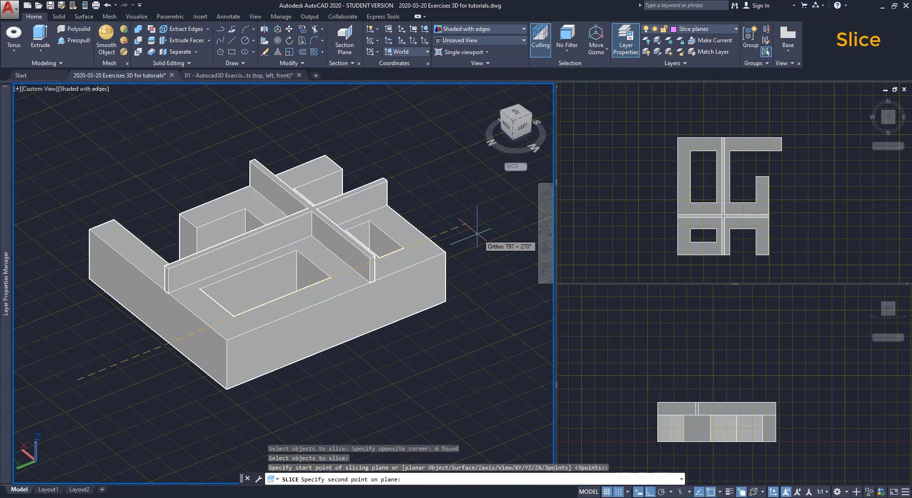
left_click(478, 226)
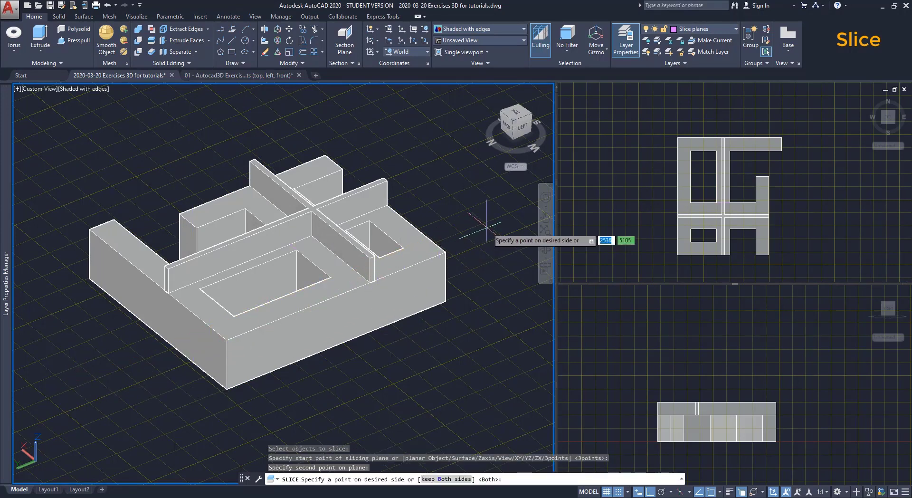
mouse_move(457, 241)
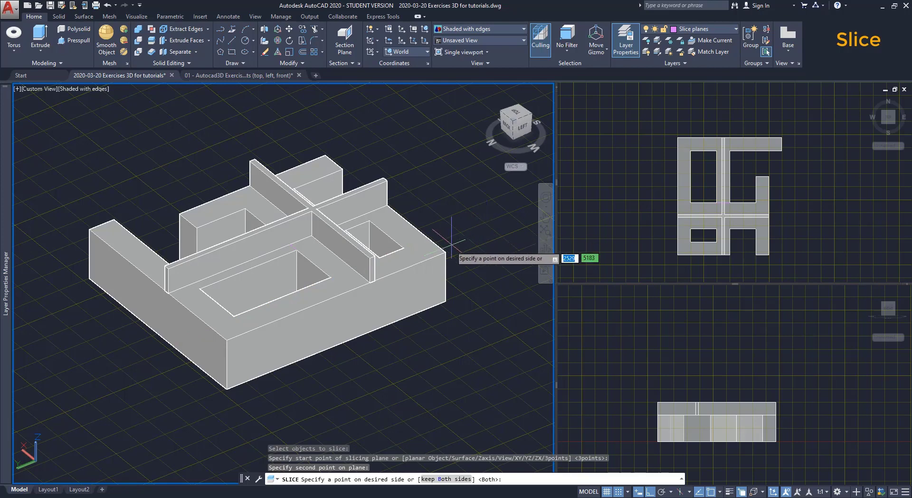
left_click(444, 187)
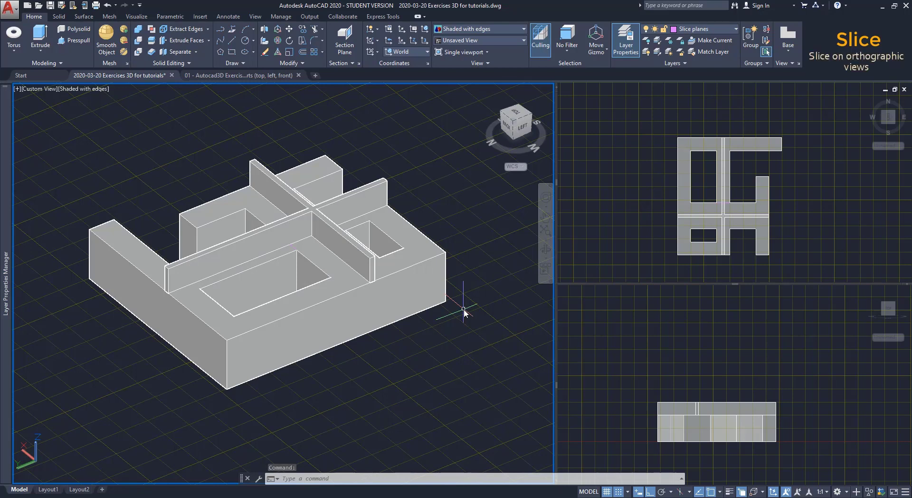
mouse_move(603, 230)
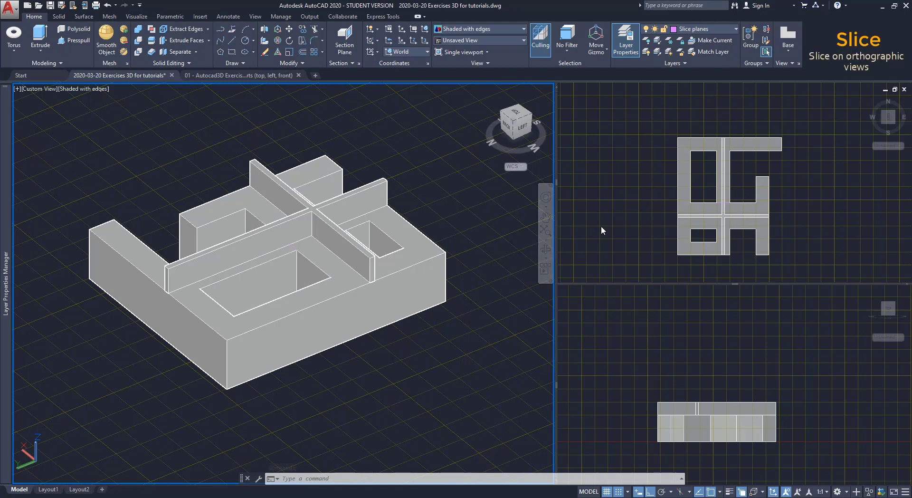
In the top view, slice along a diagonal line with SL and keep the left part
left_click(603, 230)
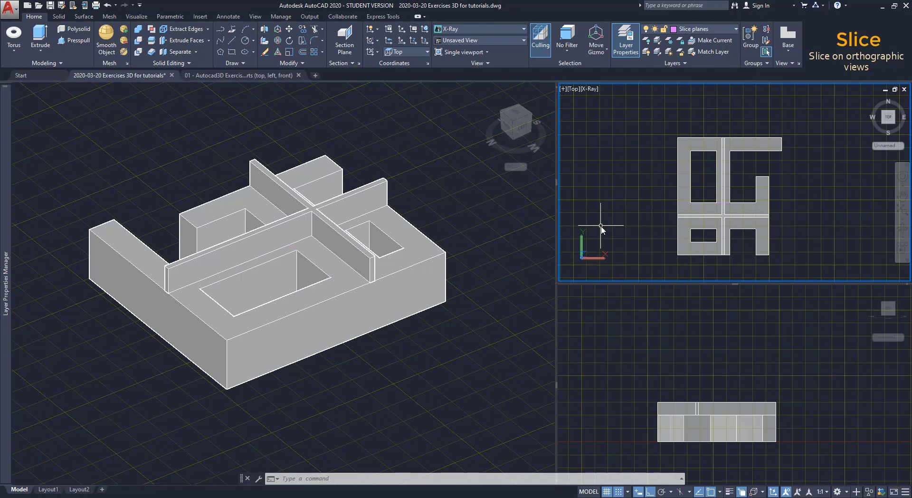
type("SL")
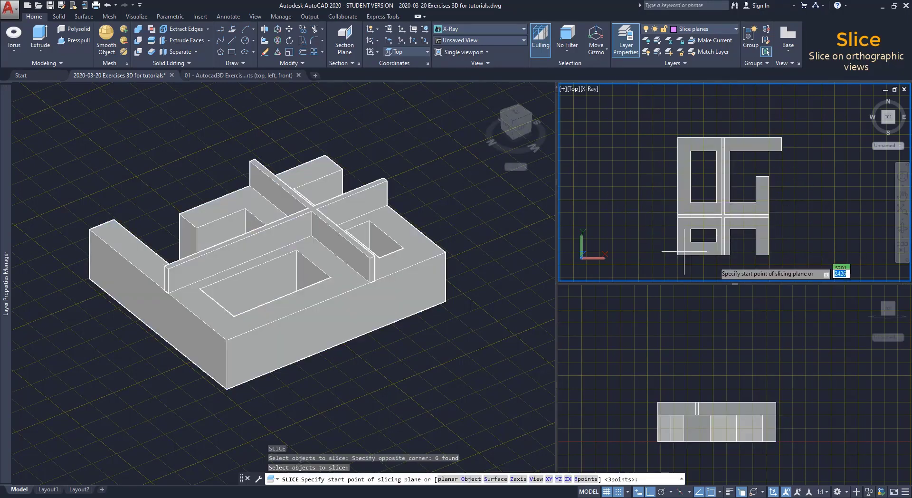
mouse_move(788, 261)
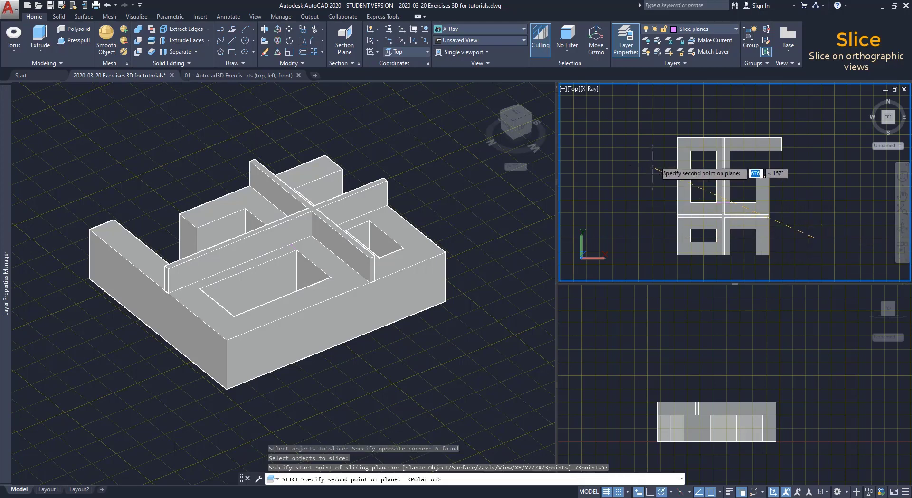
left_click(652, 172)
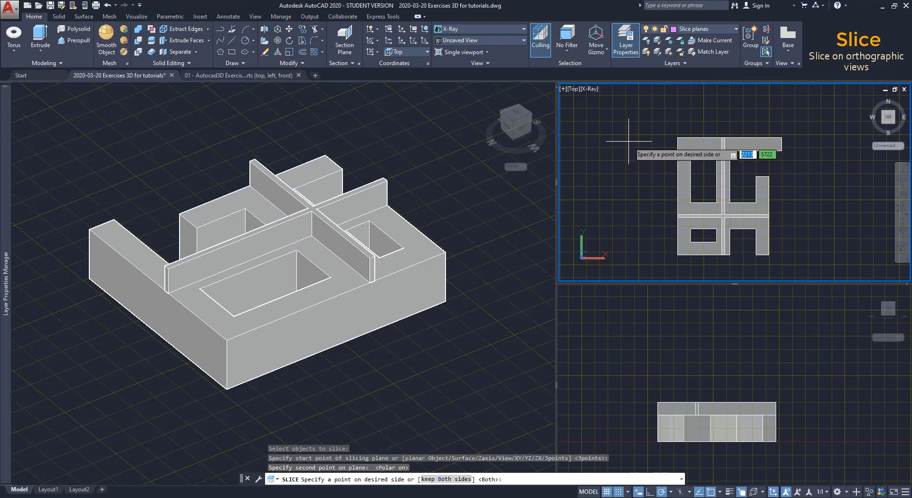
left_click(678, 138)
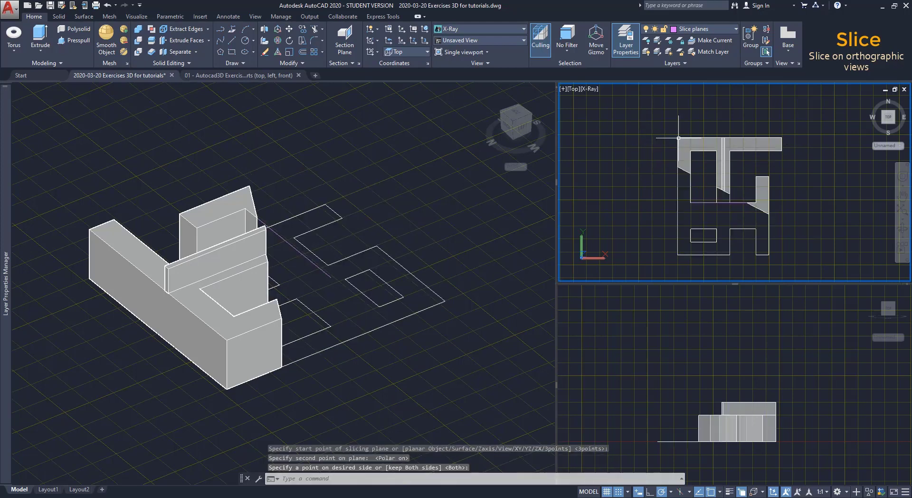
mouse_move(646, 152)
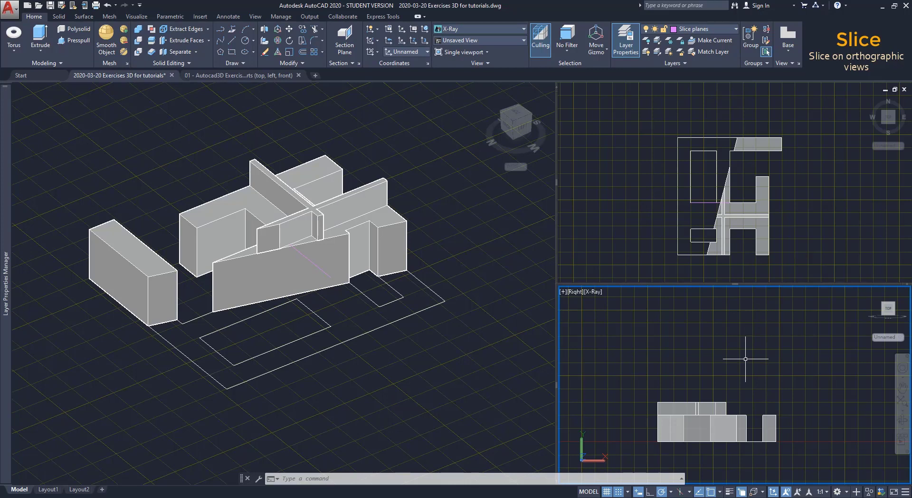
Slice the solids along a horizontal line set in the right side view
type("S")
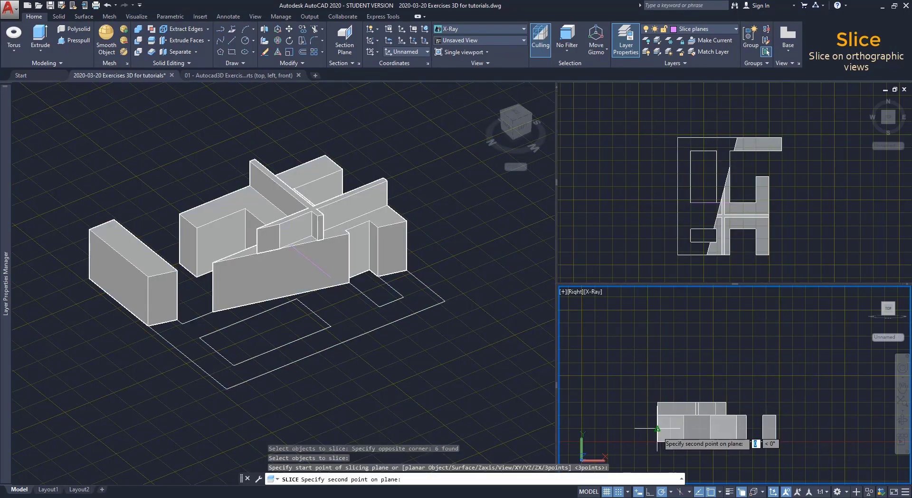
mouse_move(779, 430)
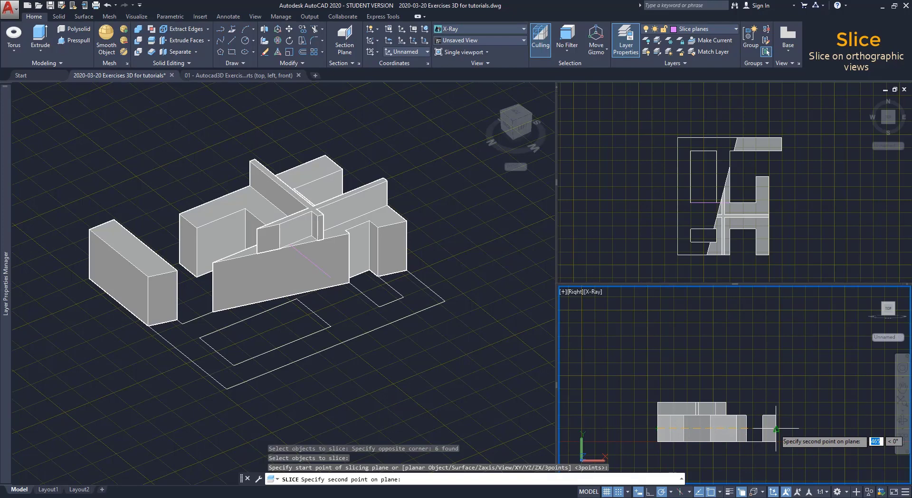
left_click(777, 430)
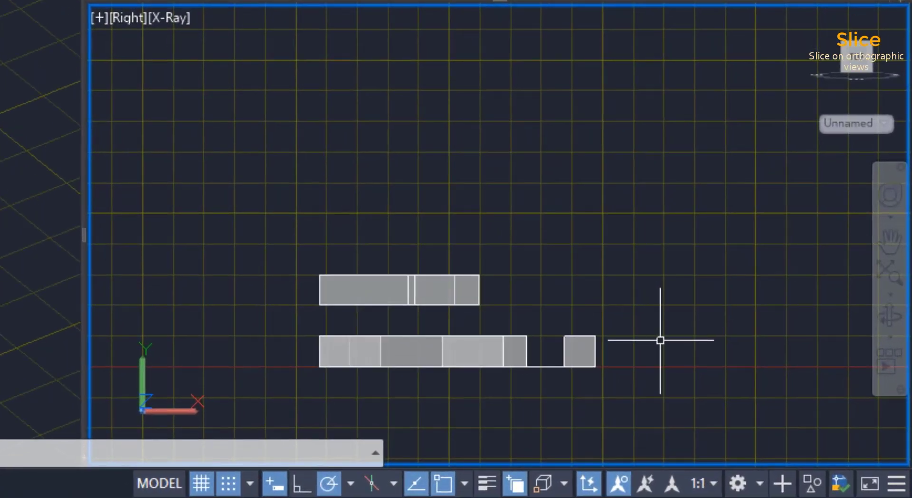
mouse_move(660, 341)
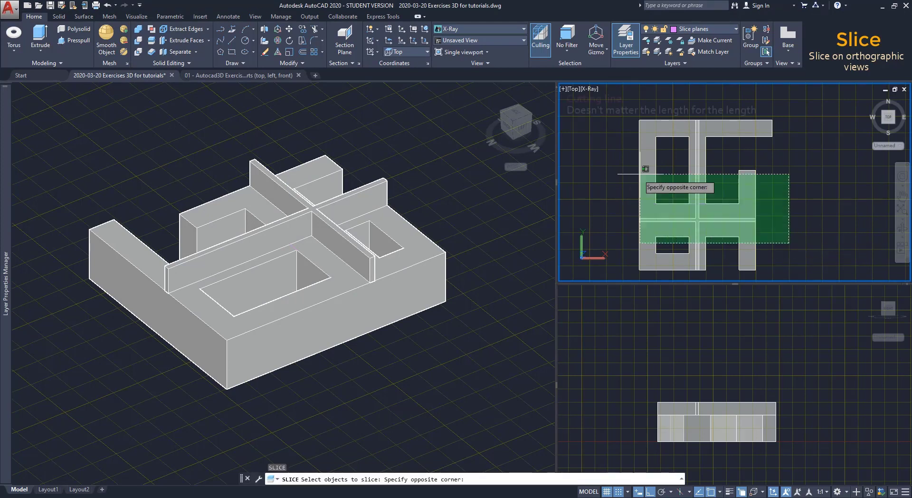
Slice the selected solids straight across the top view, keeping the rear half
left_click(790, 233)
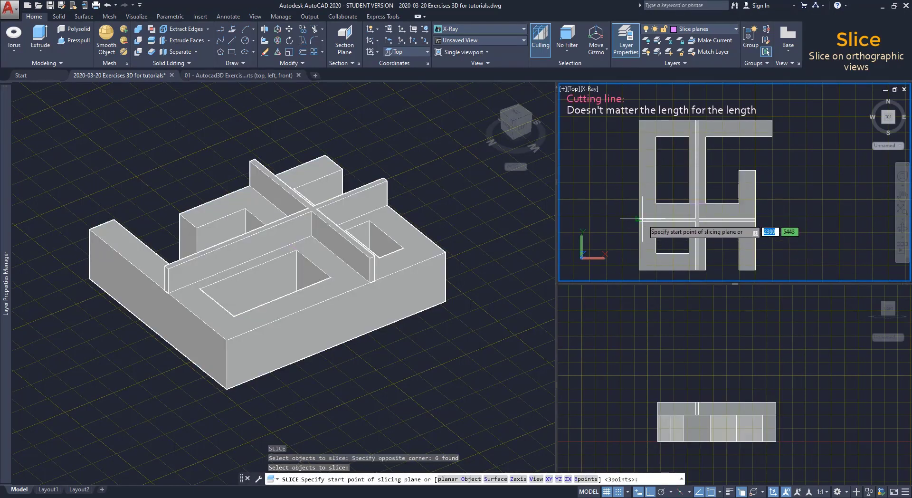
left_click(662, 218)
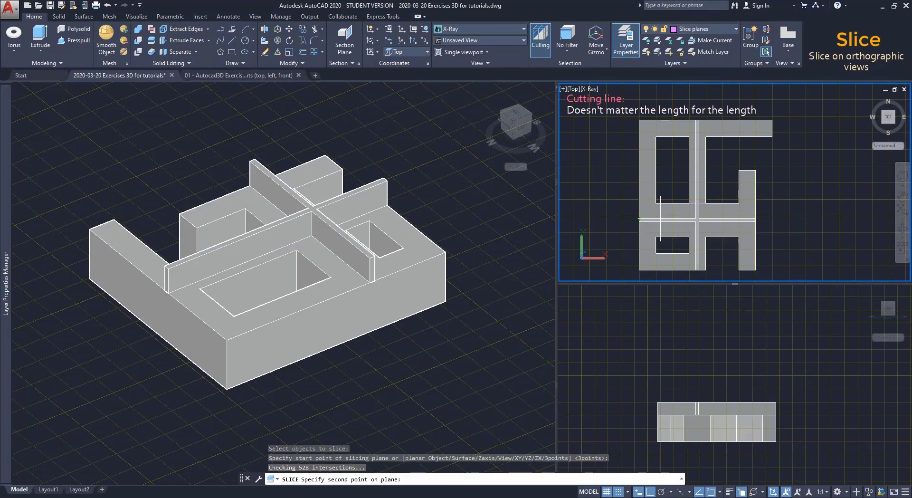
left_click(667, 219)
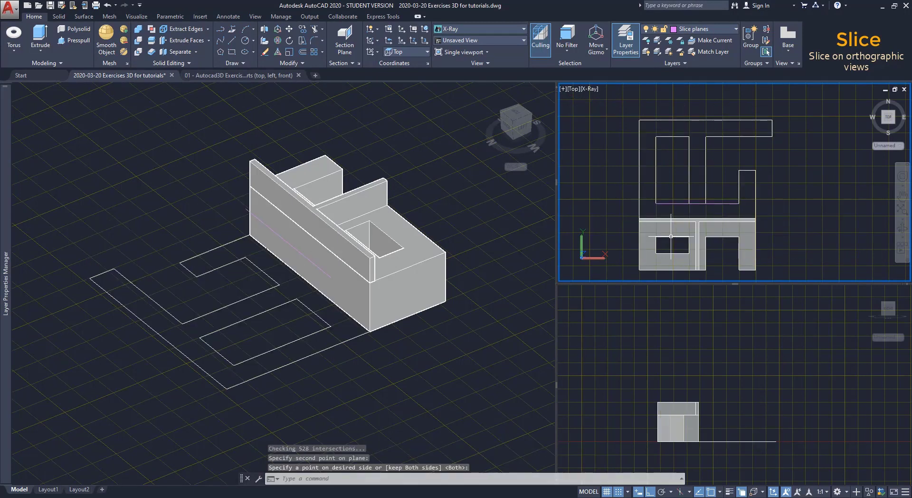
mouse_move(813, 191)
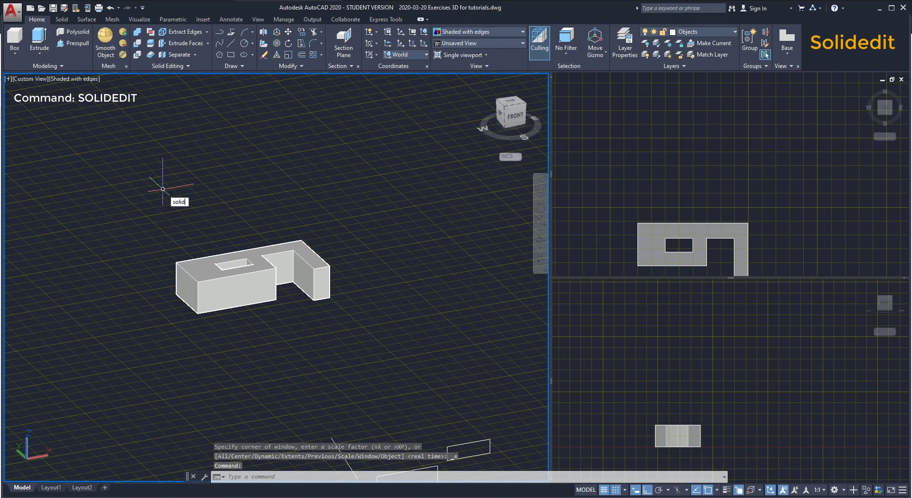
Run SOLIDEDIT and choose the Edge editing option
type("solid")
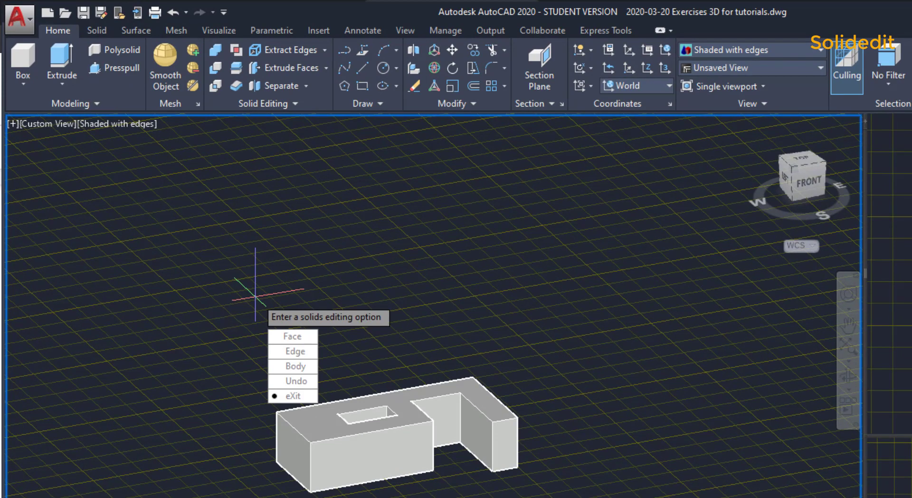
mouse_move(295, 351)
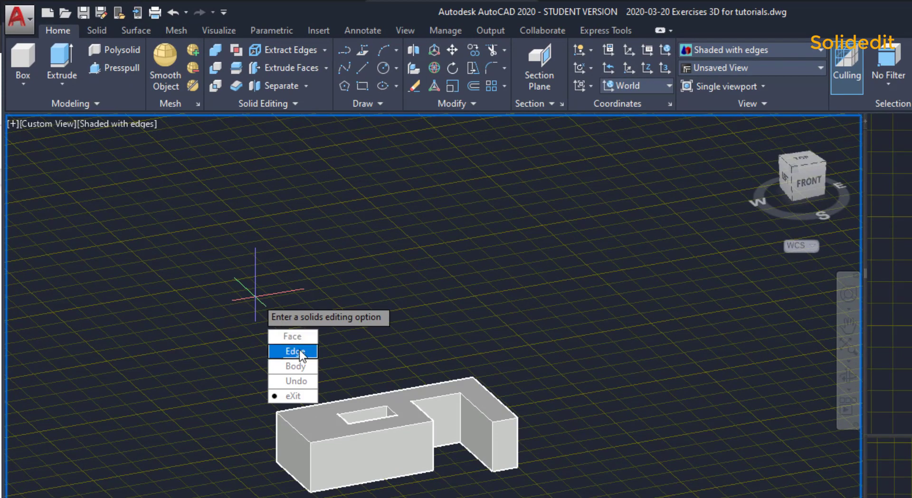
left_click(293, 350)
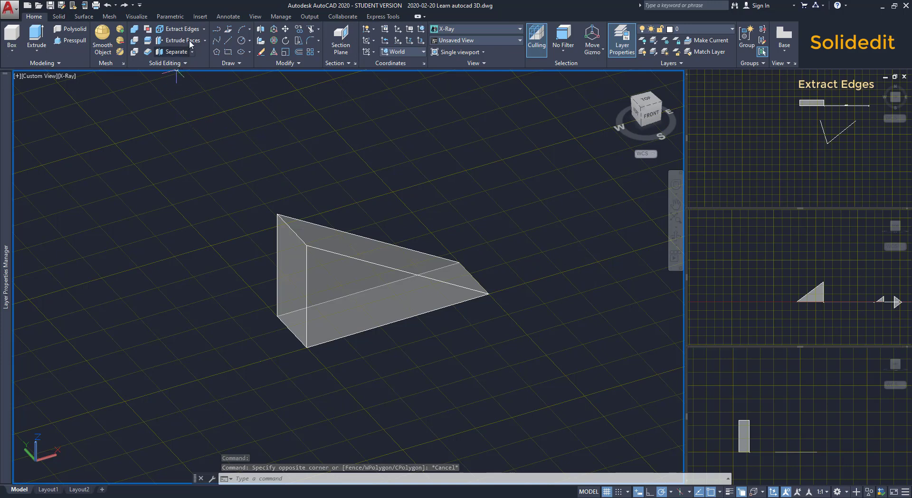
mouse_move(178, 30)
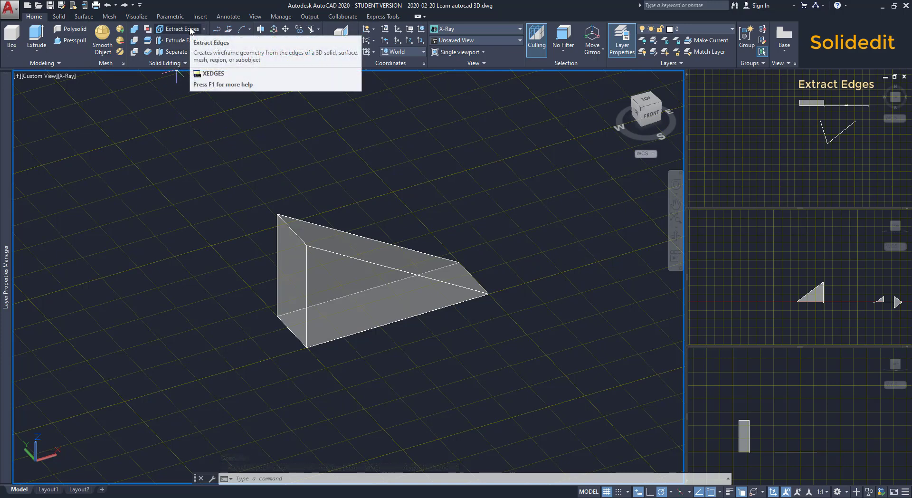
Extract the wedge's edges, then move the solid aside leaving the wireframe outline
left_click(178, 30)
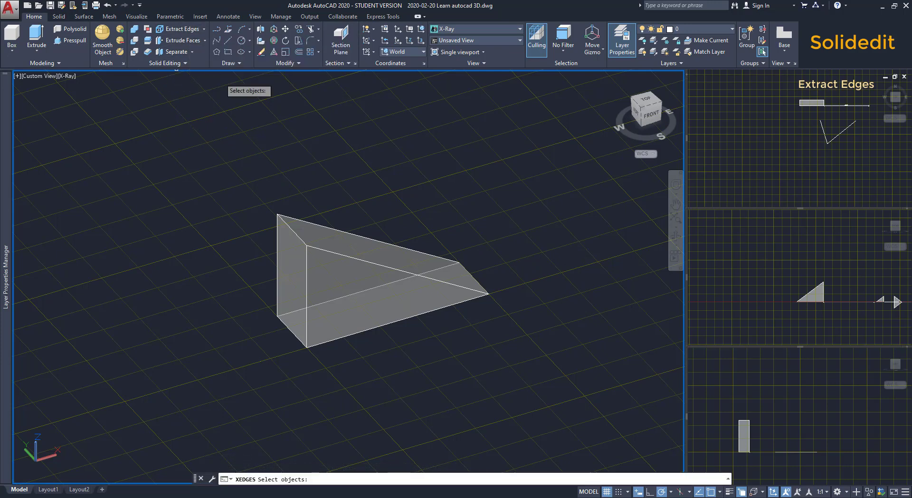
left_click(363, 263)
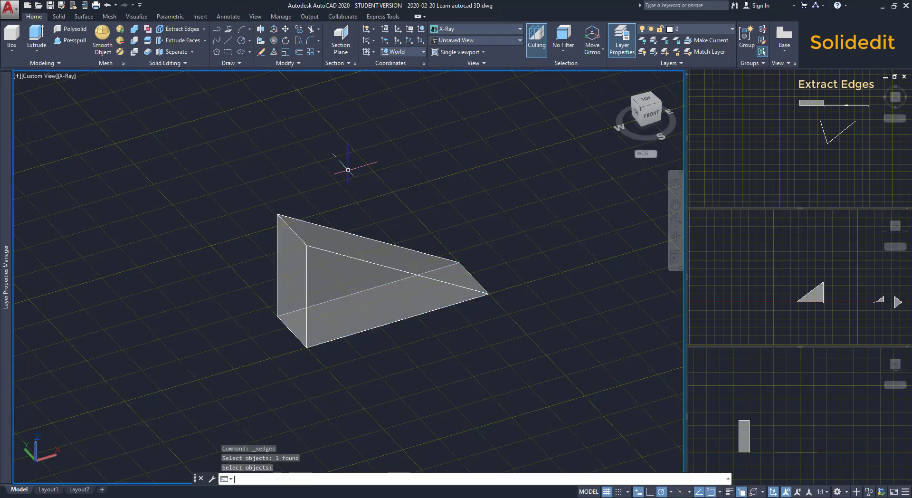
mouse_move(349, 227)
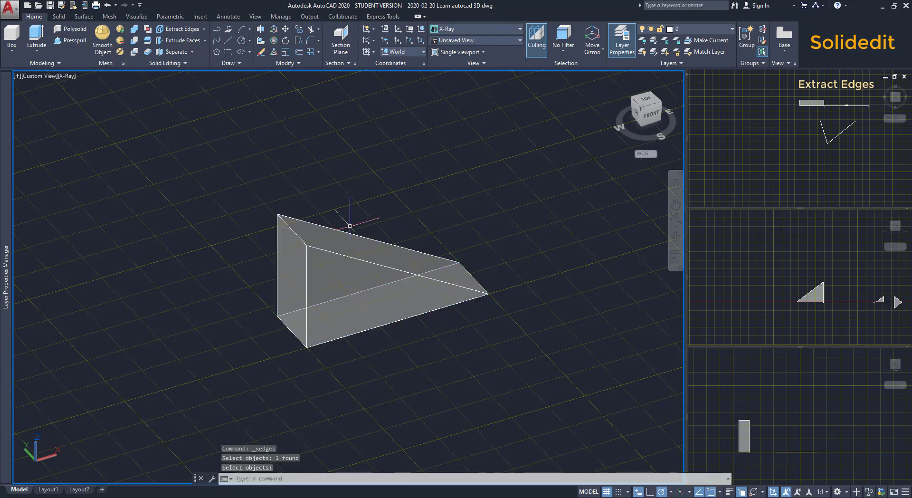
left_click(349, 261)
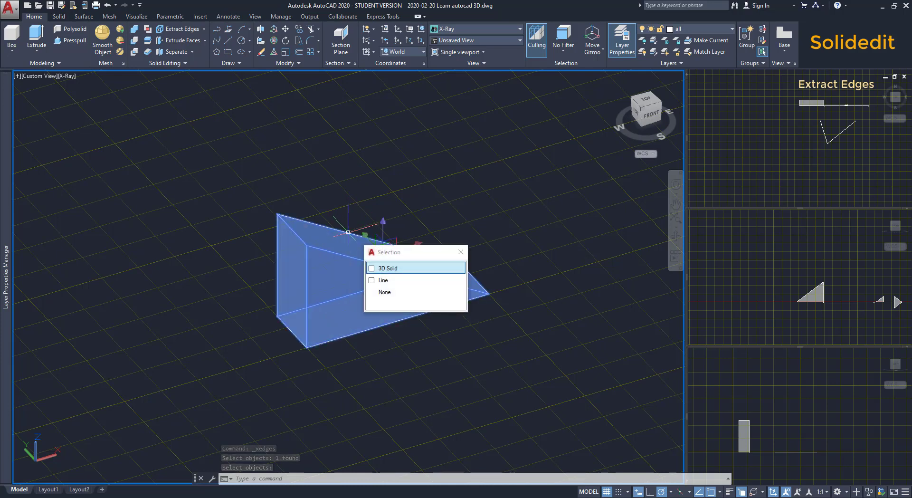
mouse_move(377, 289)
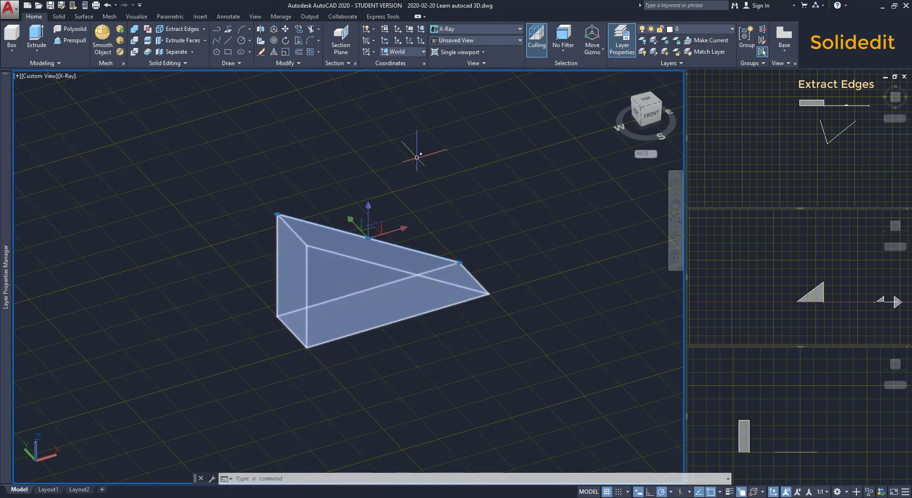
left_click(361, 280)
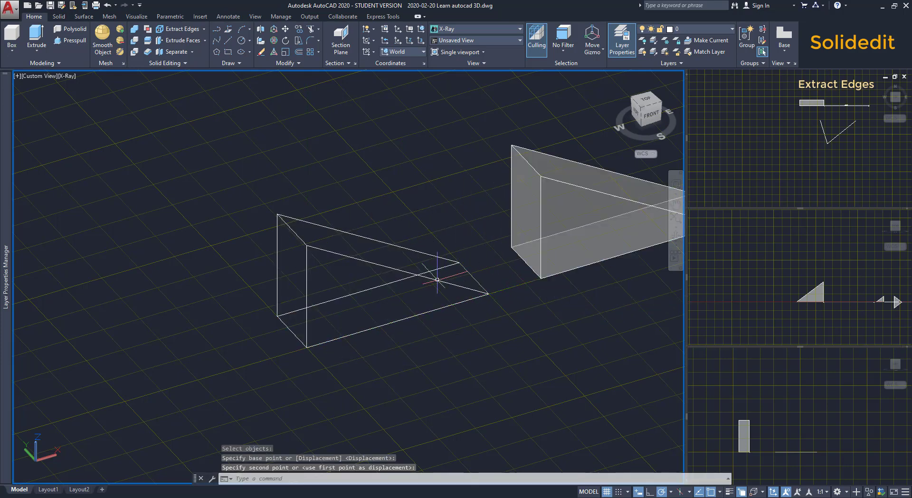
mouse_move(428, 259)
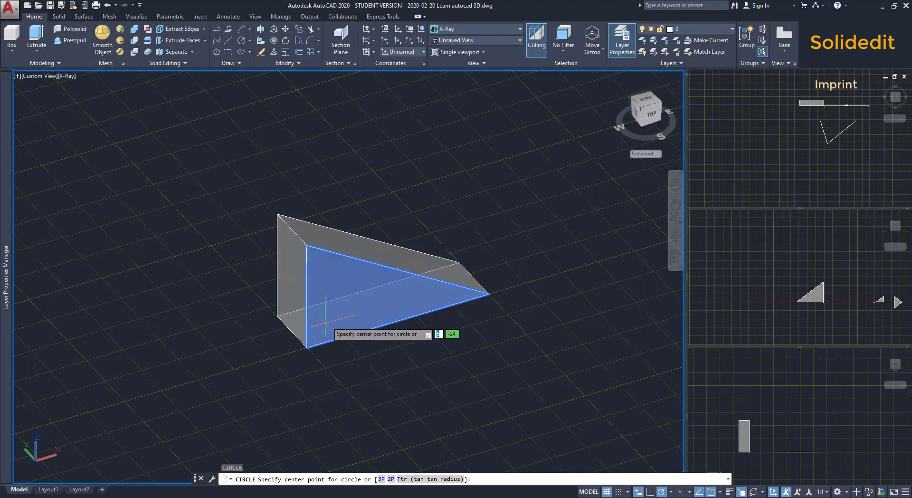
Place a circle on the wedge's face and start Imprint, picking the wedge and the circle
left_click(351, 317)
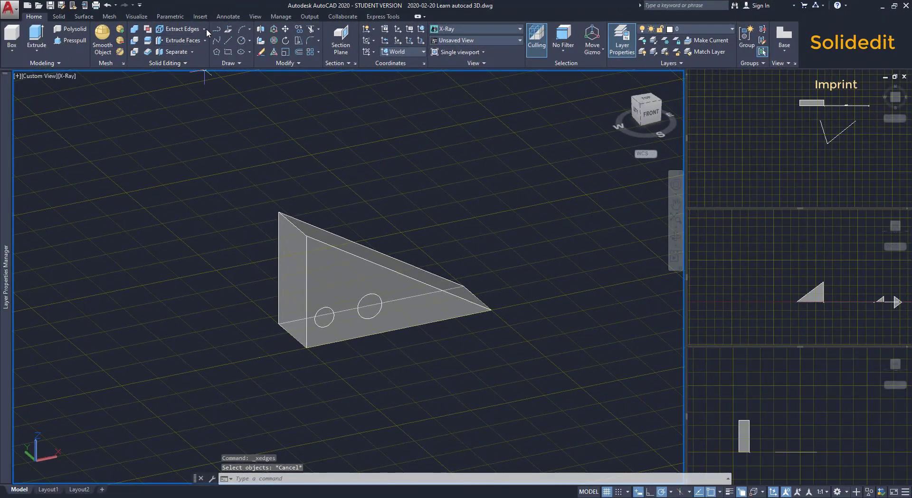
left_click(204, 29)
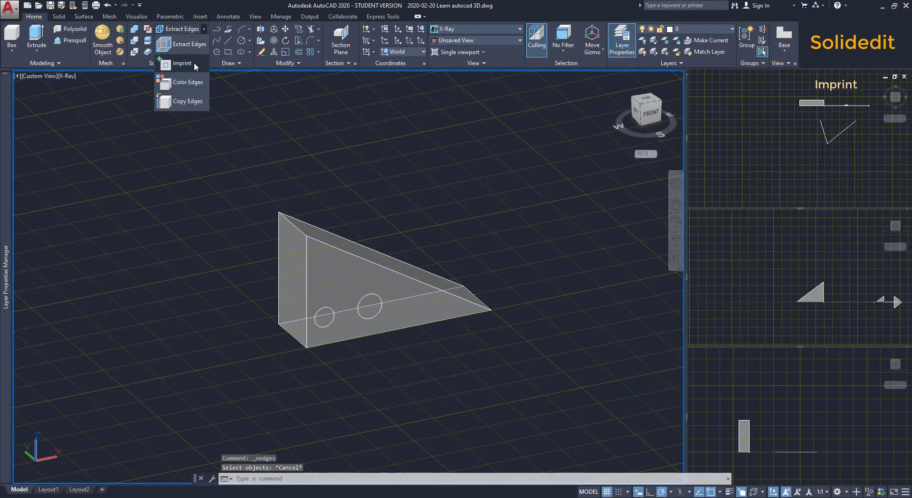
left_click(182, 63)
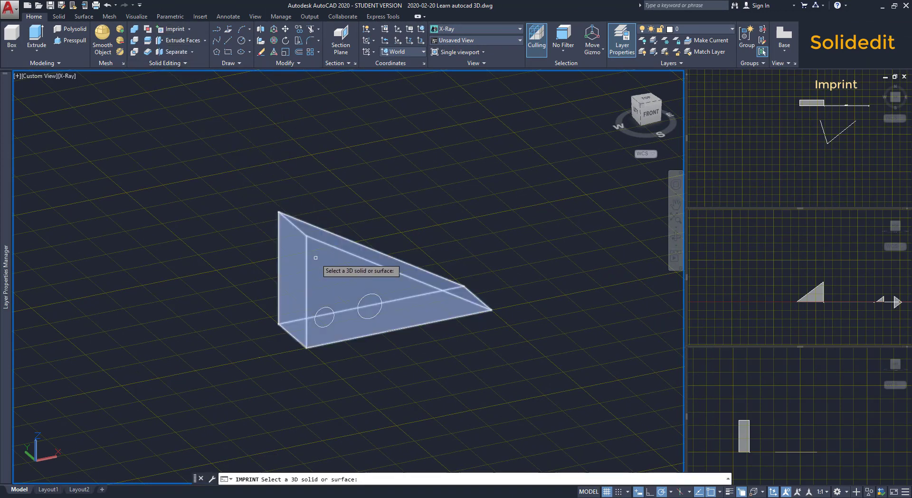
left_click(378, 279)
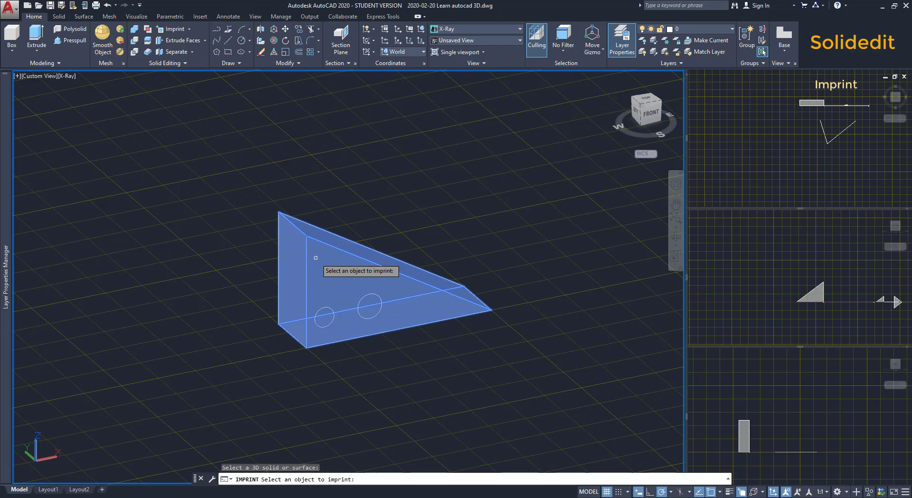
mouse_move(369, 291)
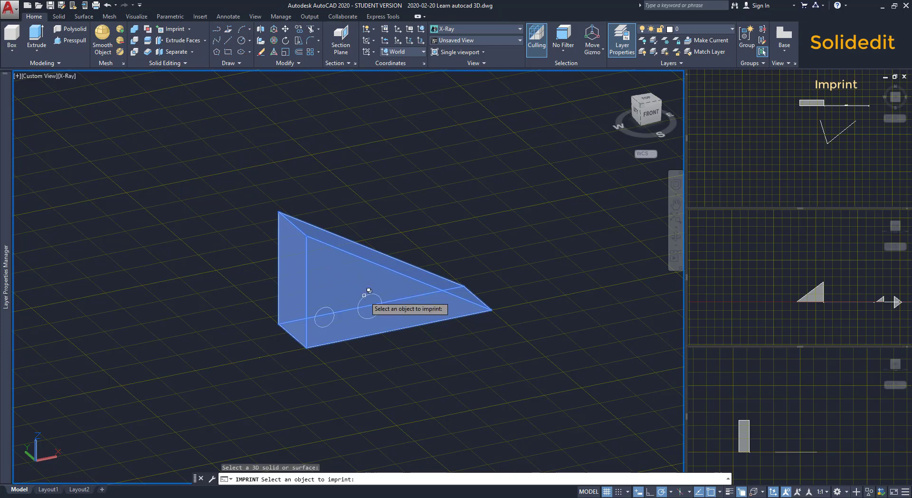
left_click(368, 308)
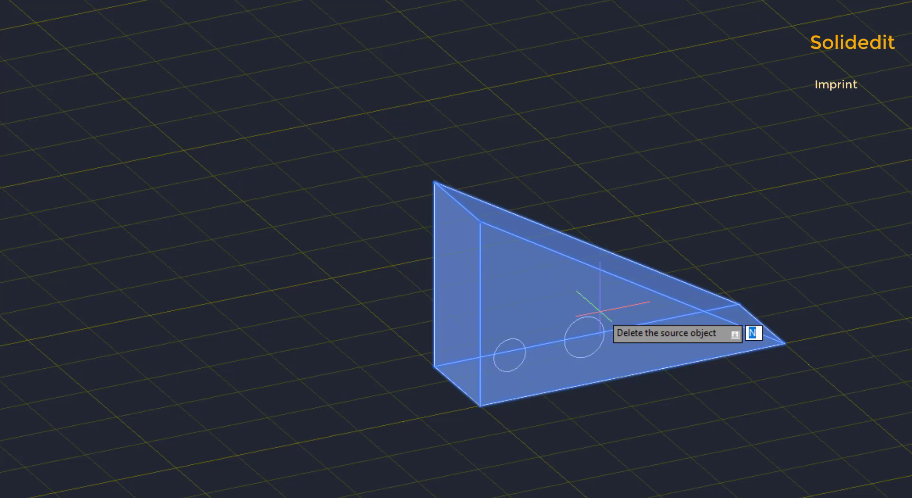
Answer Y to delete the source circle, finish the imprint and select the wedge to inspect it
type("y")
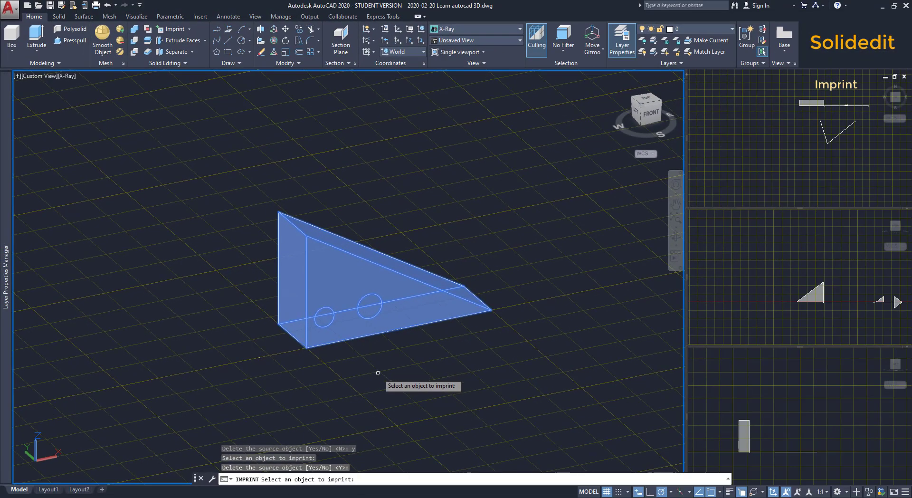
key("Escape")
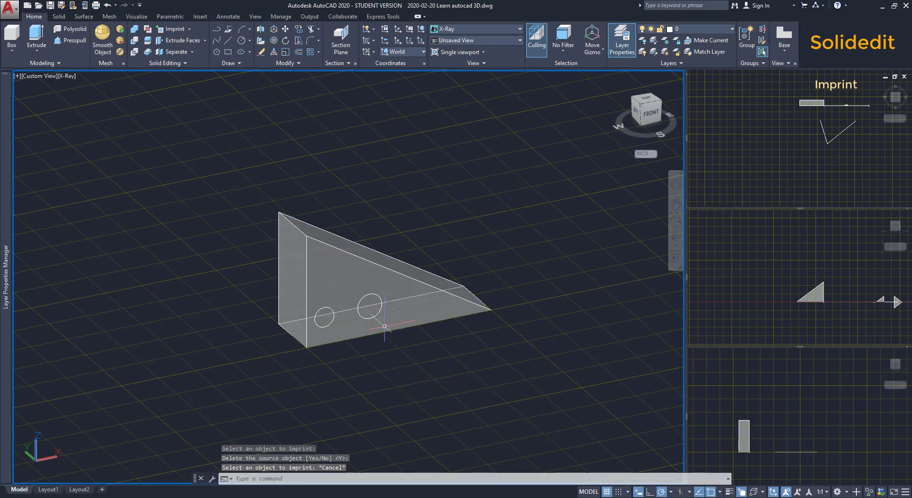
left_click(348, 274)
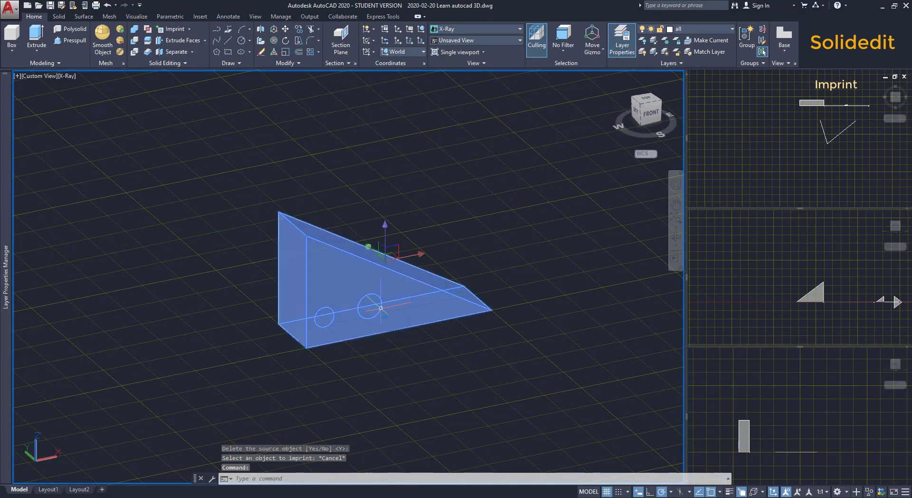
left_click(73, 40)
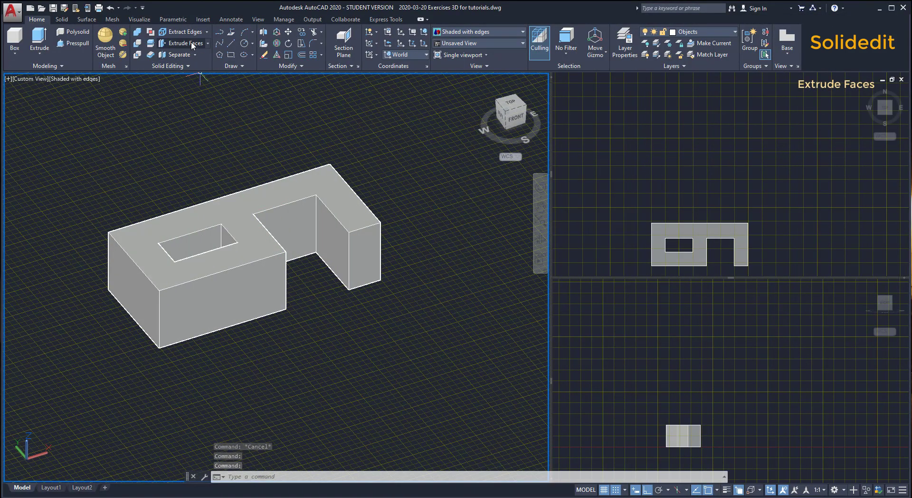
mouse_move(182, 43)
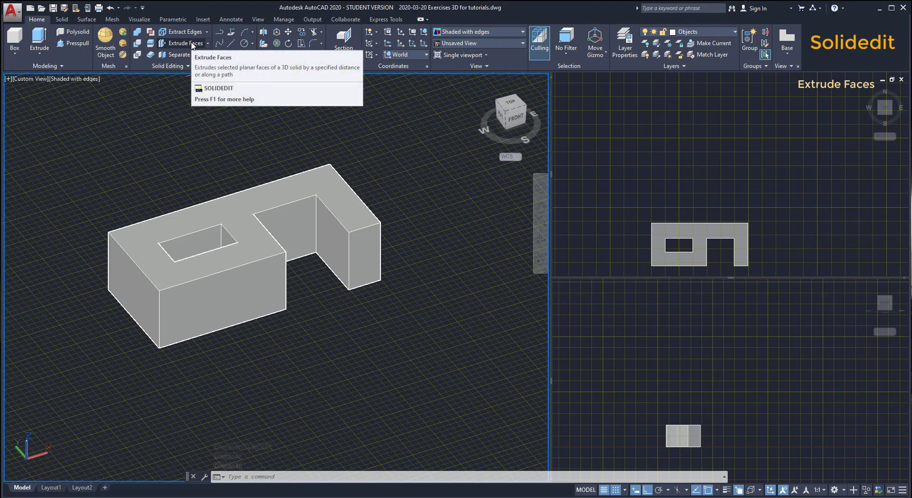
mouse_move(186, 43)
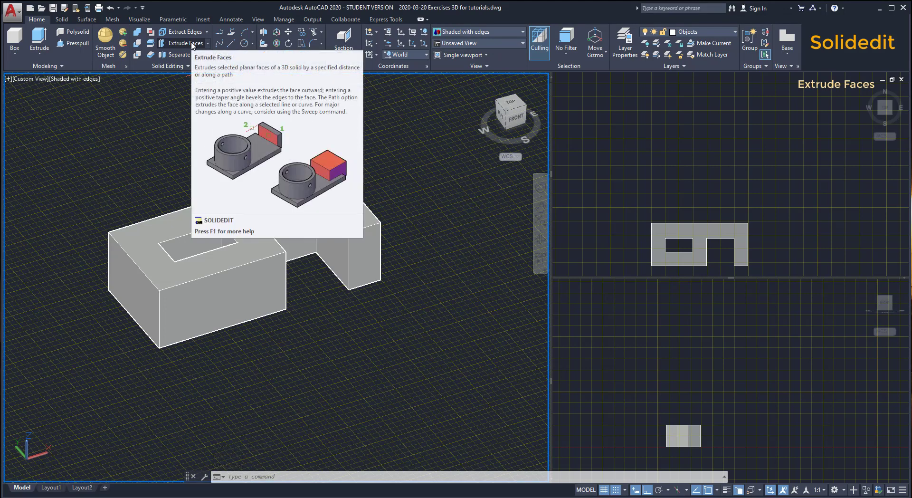
left_click(183, 43)
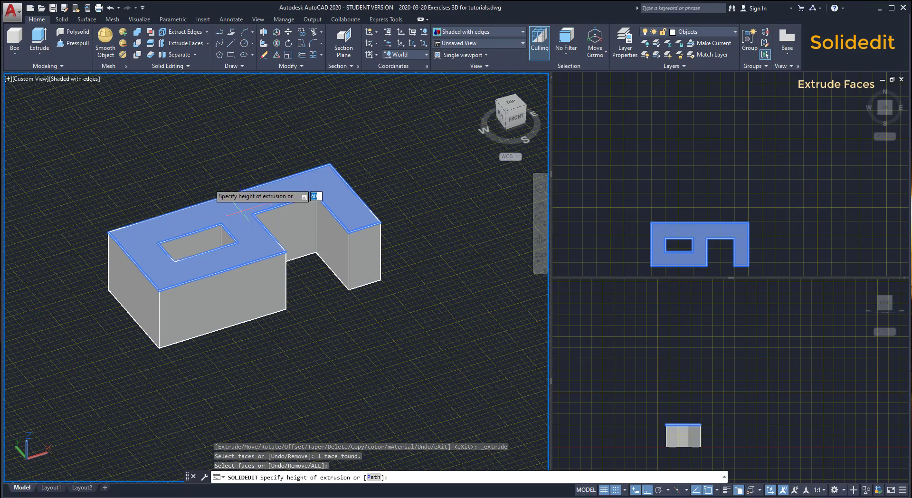
mouse_move(323, 252)
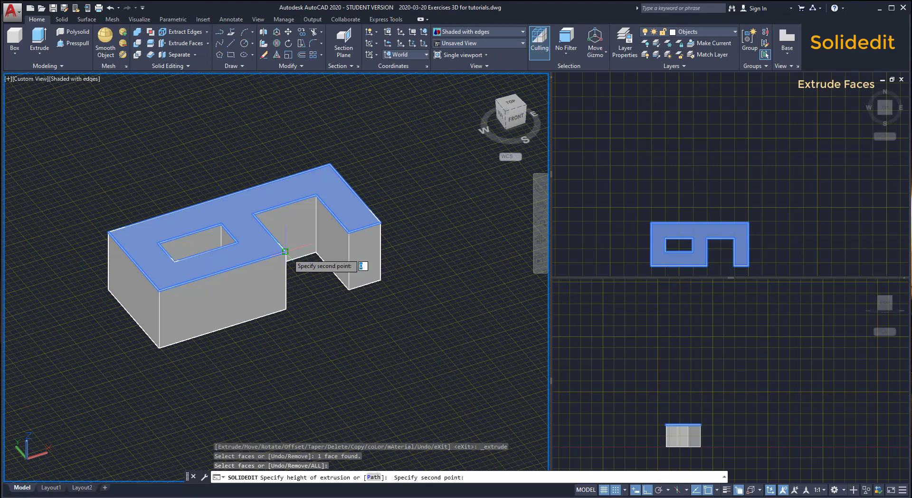
mouse_move(285, 218)
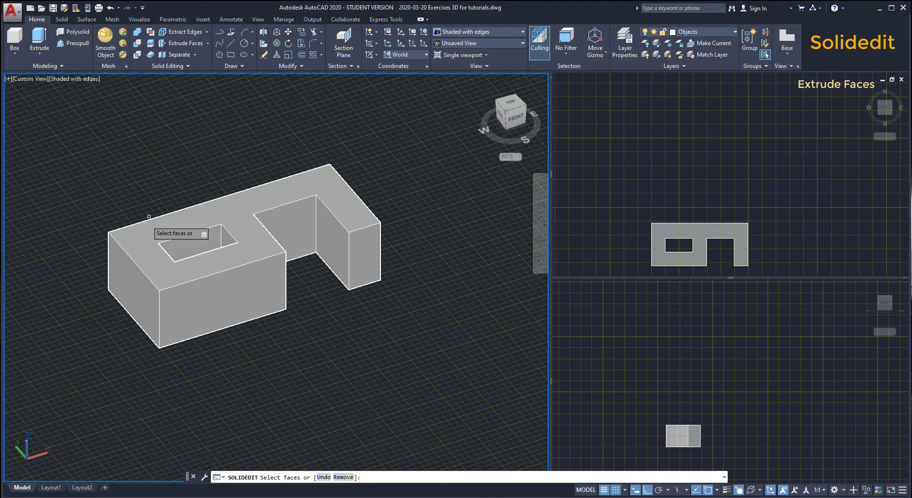
Extrude the block's left end face and the right arm's end face
left_click(134, 279)
type("u")
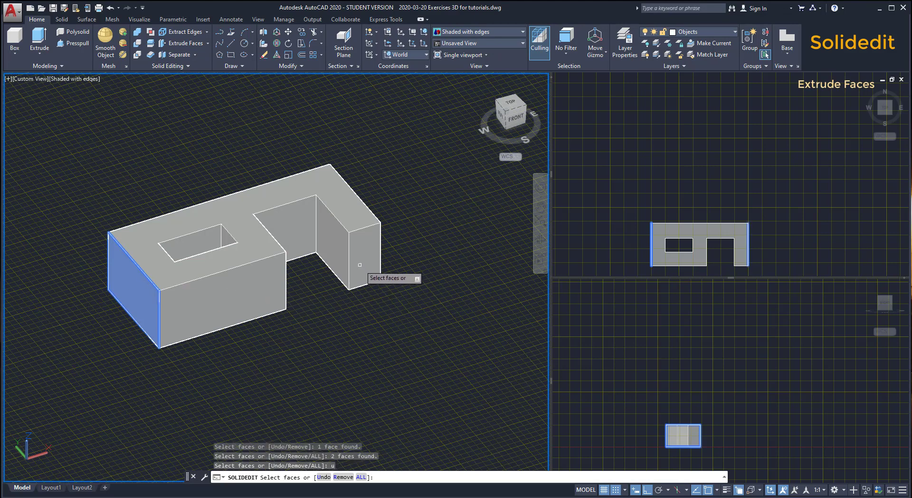
left_click(359, 264)
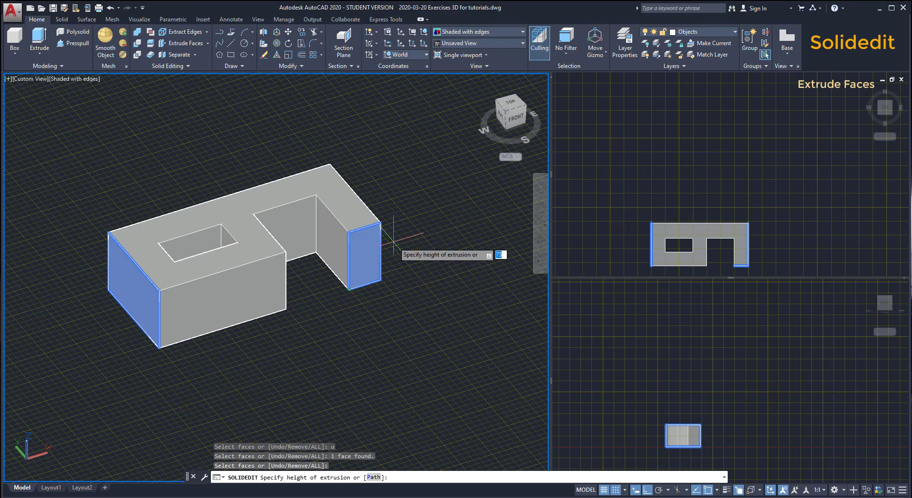
key("Return")
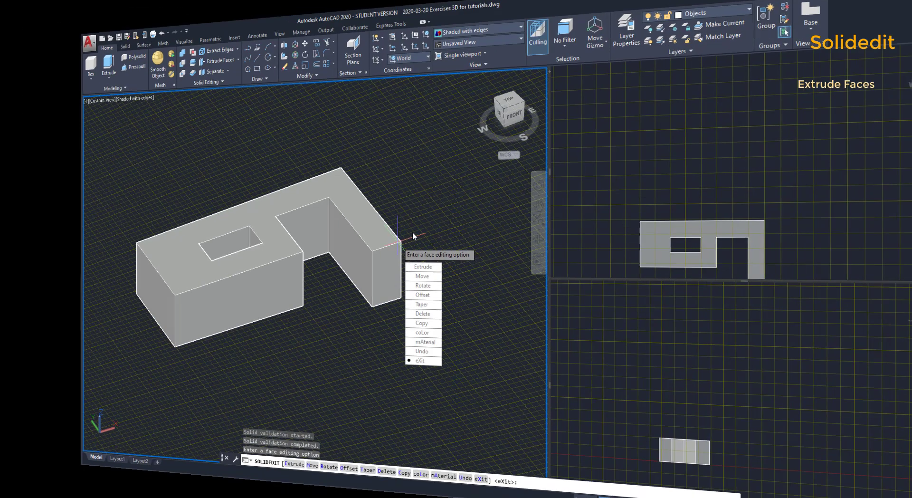
Extrude the top face upward 50 units with a 10° taper angle
left_click(422, 266)
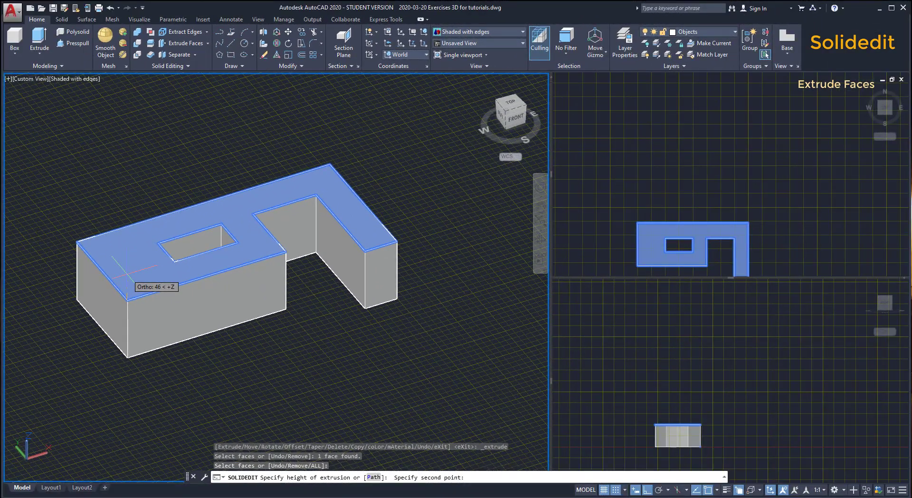
type("50")
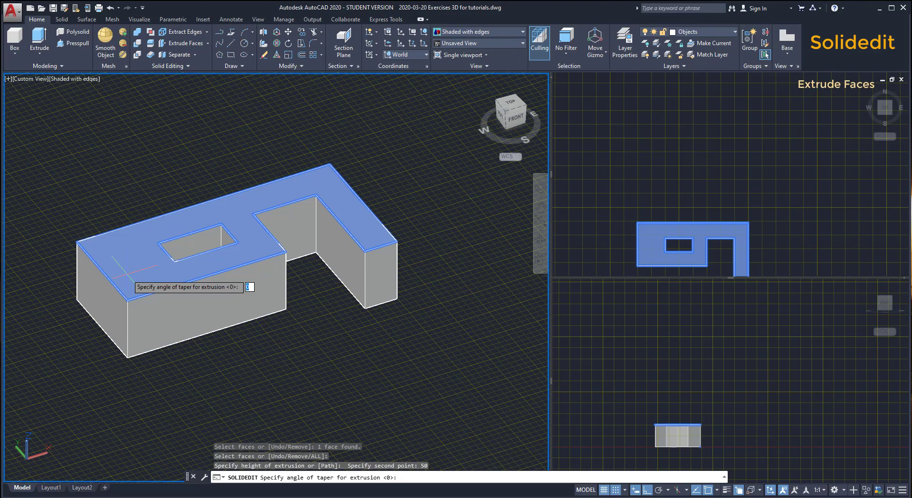
type("1")
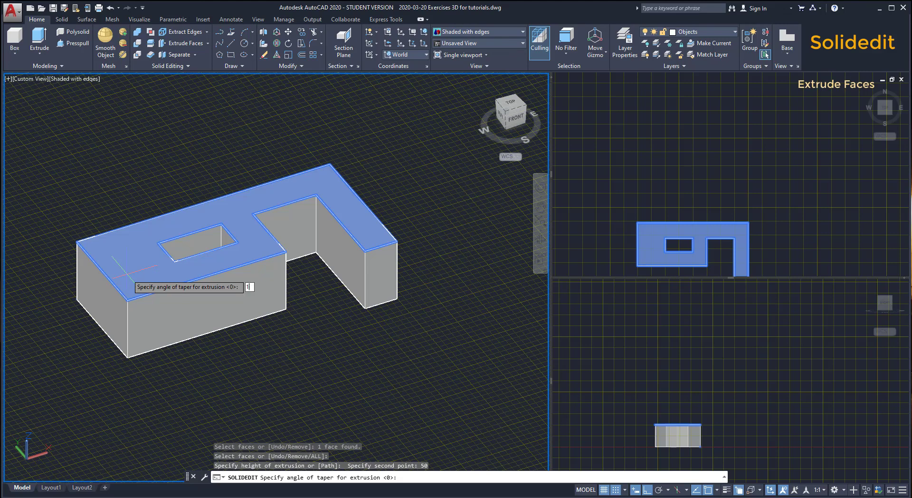
type("0")
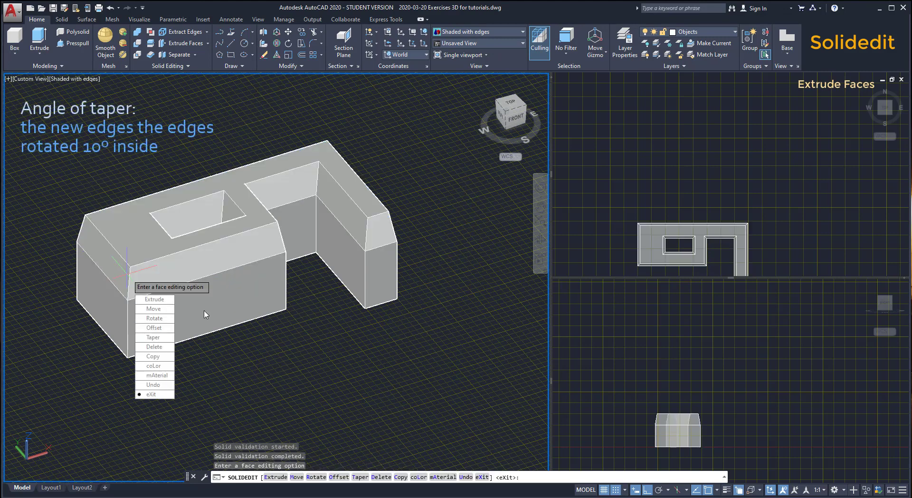
mouse_move(274, 353)
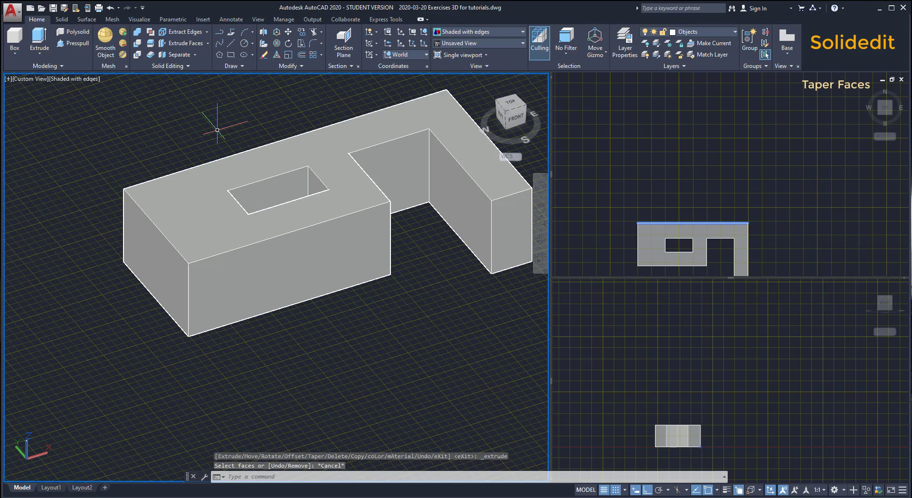
mouse_move(208, 49)
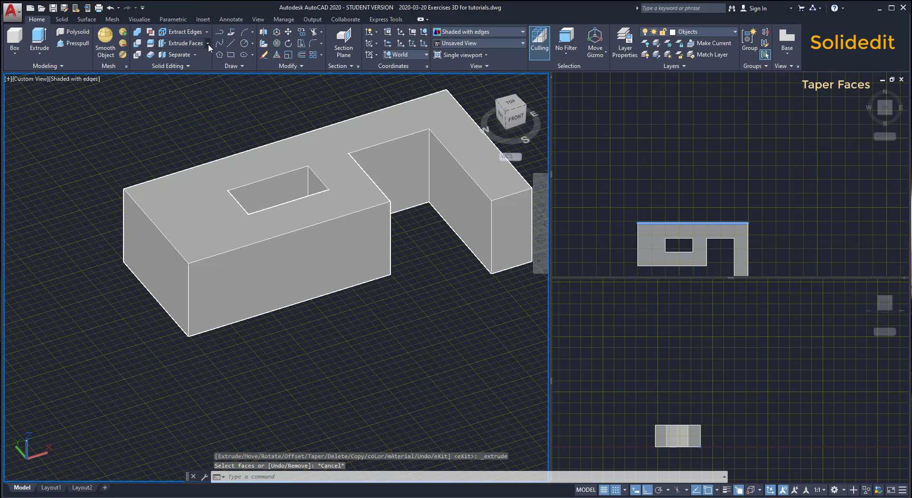
Taper the block's left end face 30° about an axis picked along the face
left_click(209, 43)
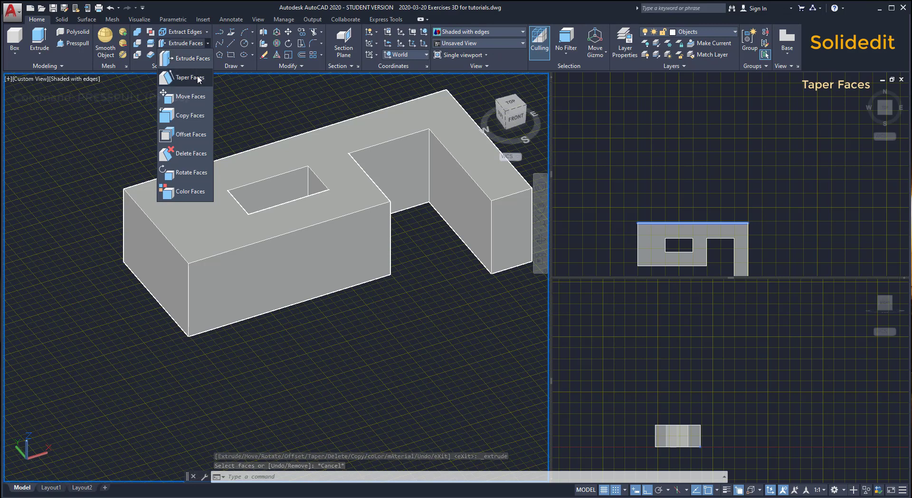
mouse_move(190, 77)
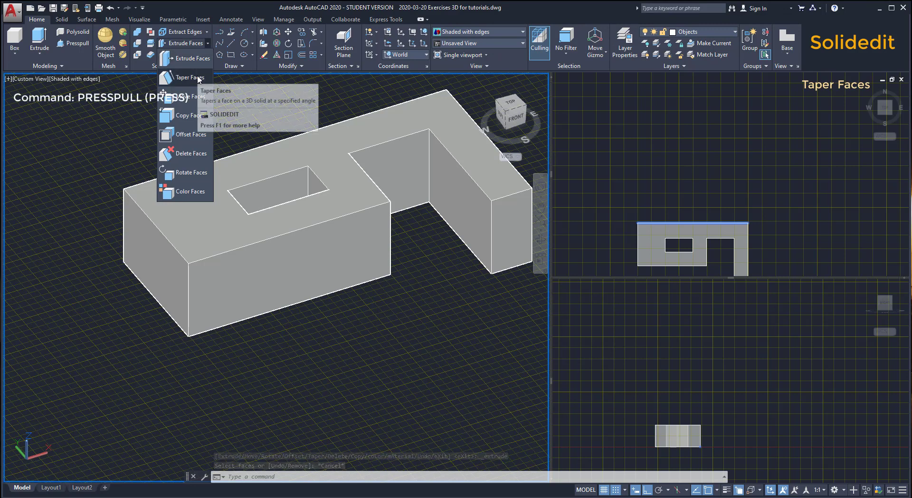
left_click(189, 76)
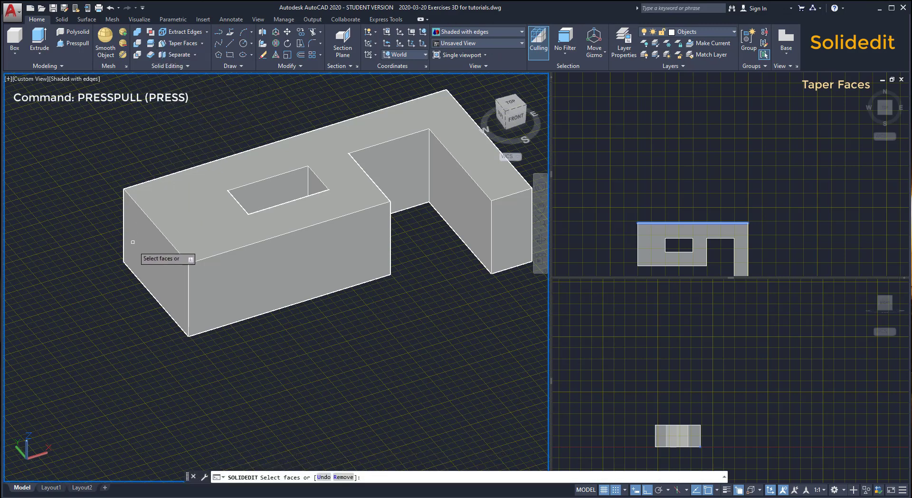
left_click(157, 244)
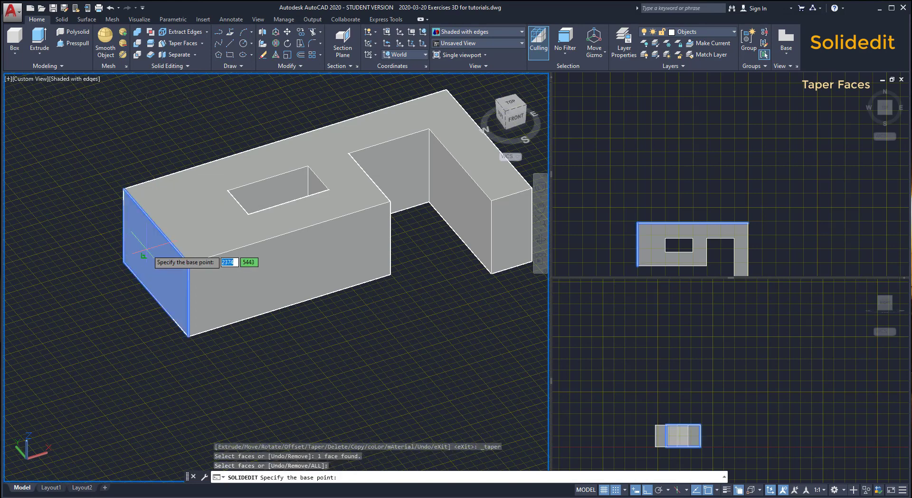
mouse_move(167, 271)
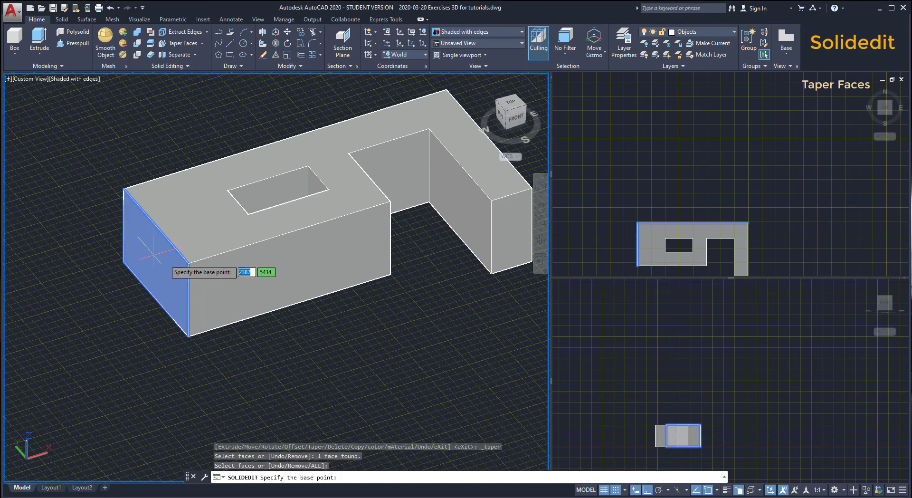
left_click(189, 263)
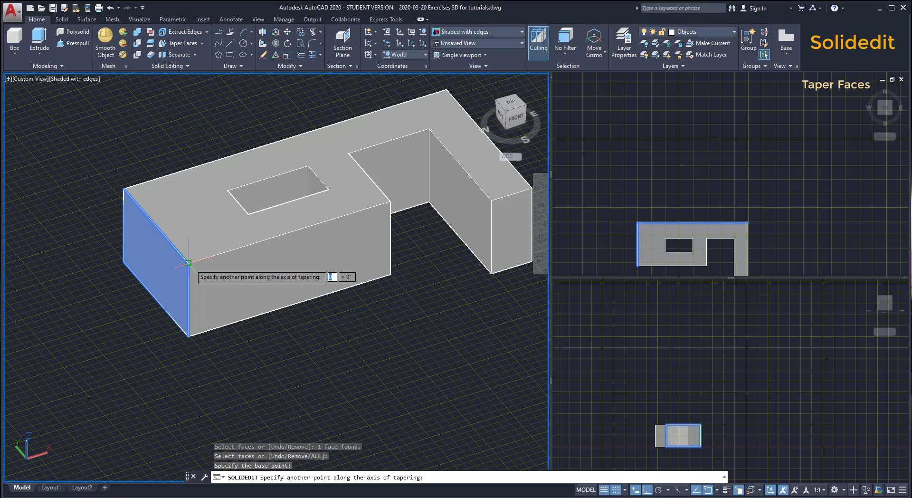
mouse_move(123, 186)
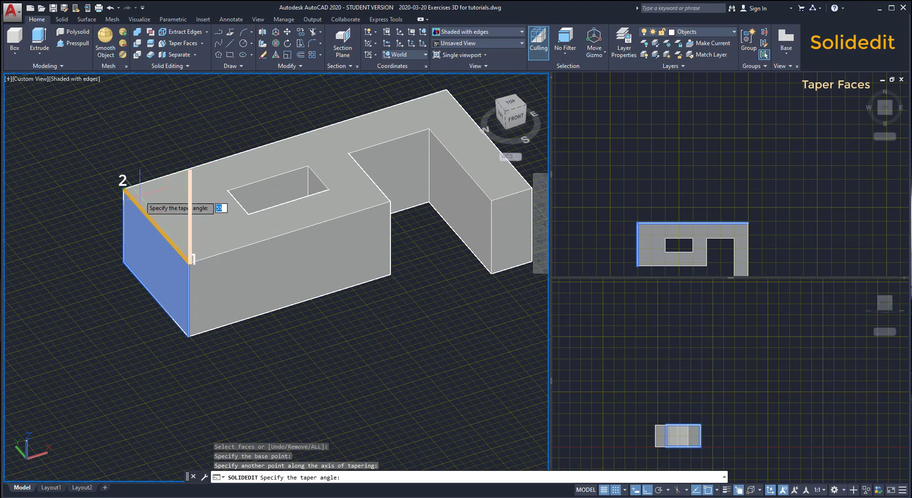
type("30")
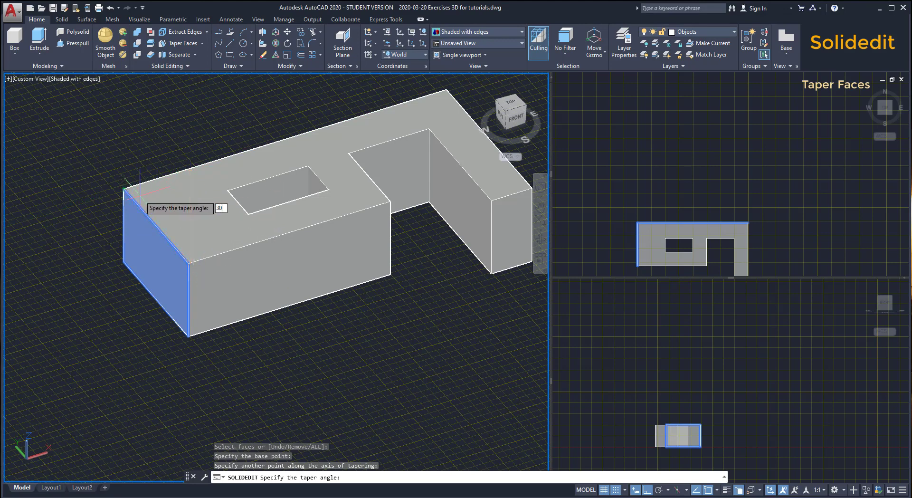
key("Return")
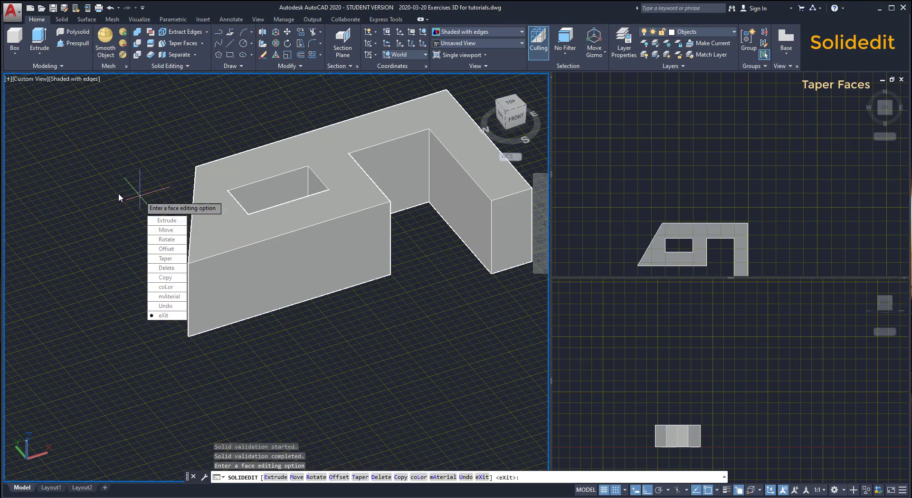
Undo the 30° taper and reapply it at -20° so the face slopes the other way
left_click(166, 259)
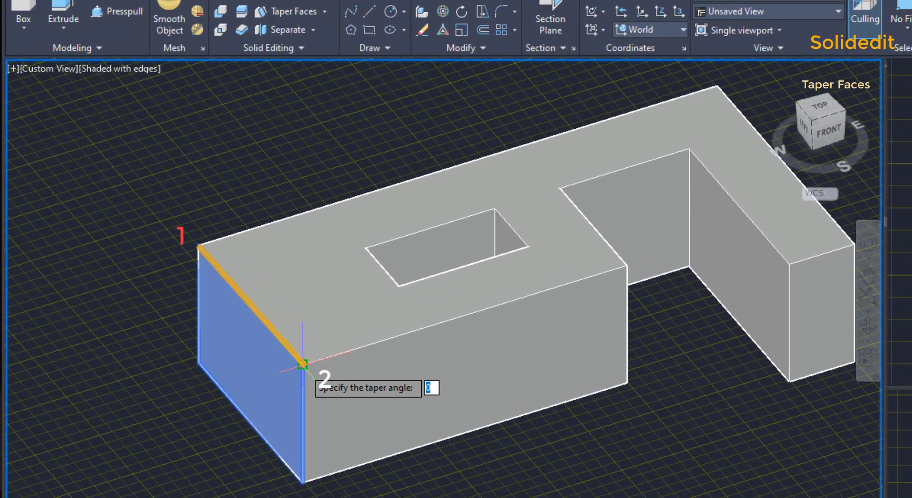
type("-")
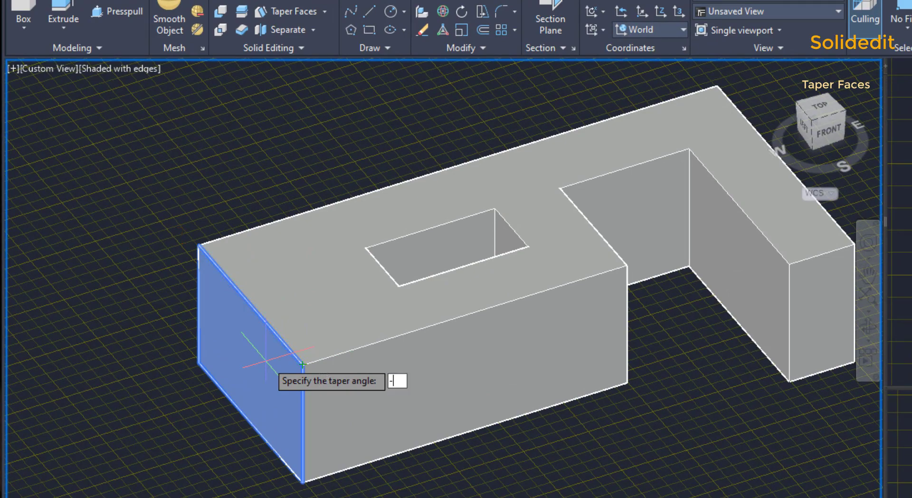
type("20")
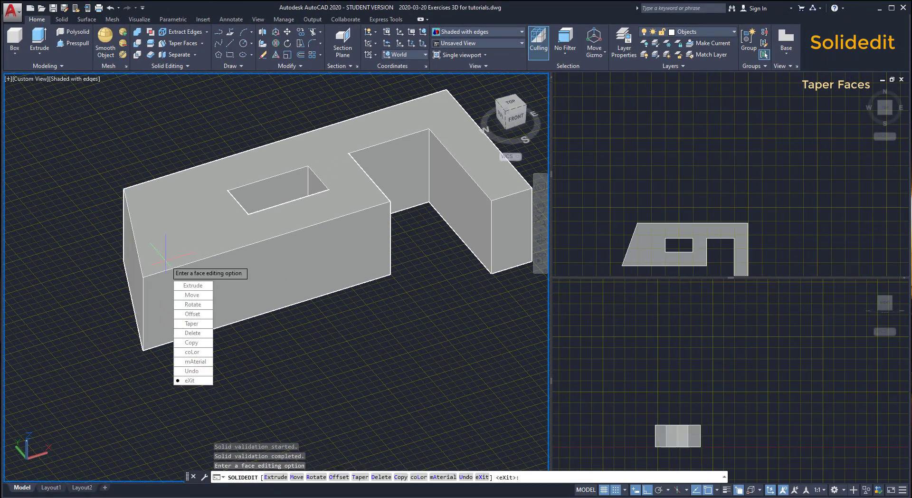
mouse_move(194, 151)
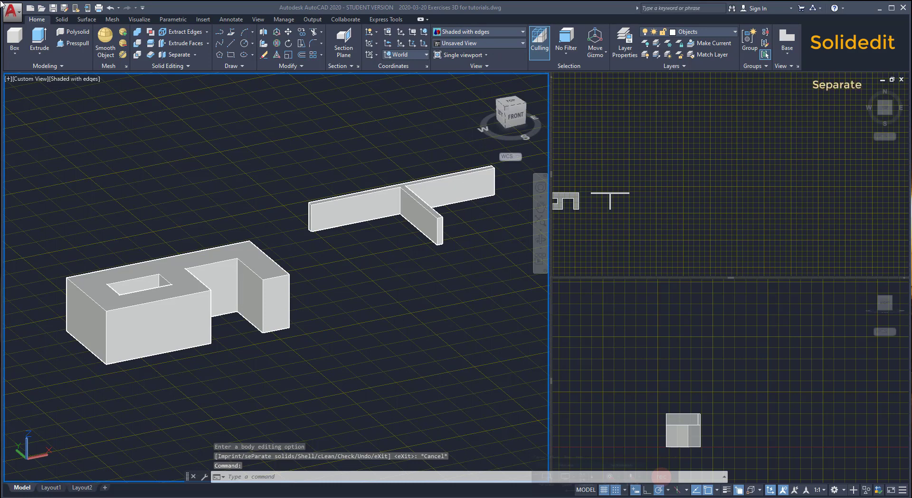
mouse_move(874, 468)
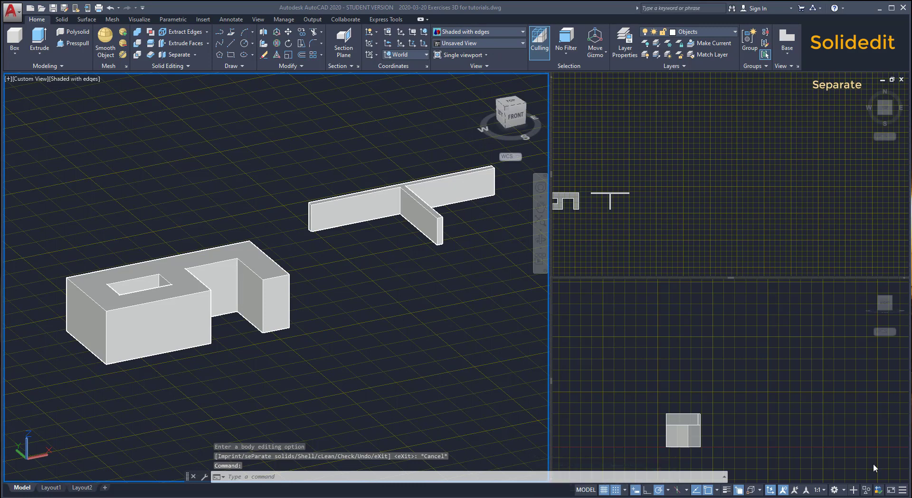
mouse_move(358, 290)
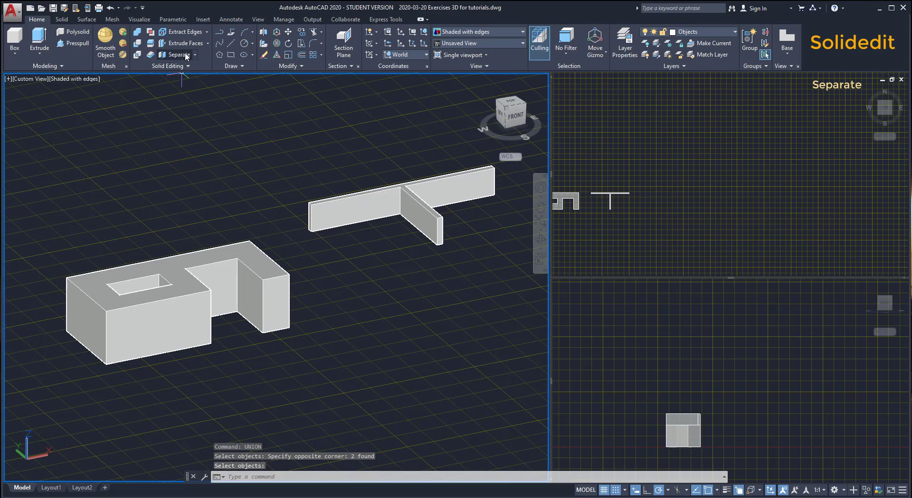
mouse_move(179, 55)
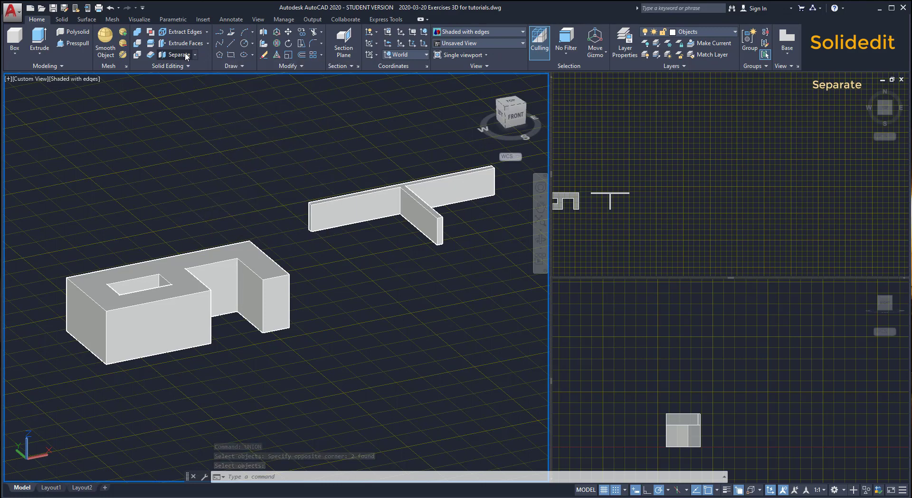
Separate the unioned body into individual solids and exit SOLIDEDIT
left_click(179, 55)
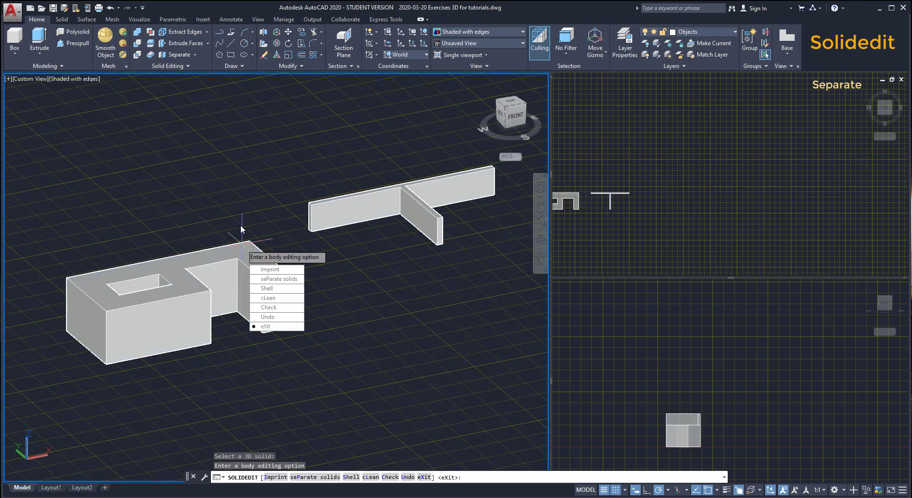
mouse_move(239, 219)
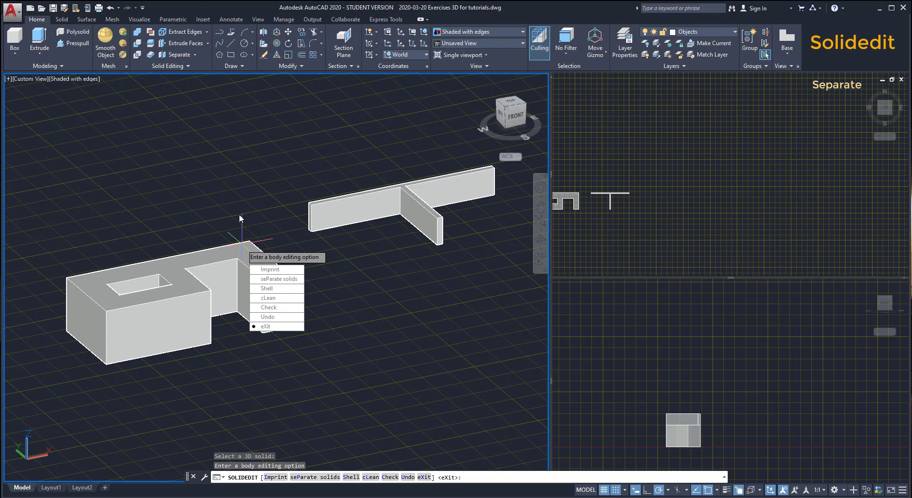
left_click(265, 326)
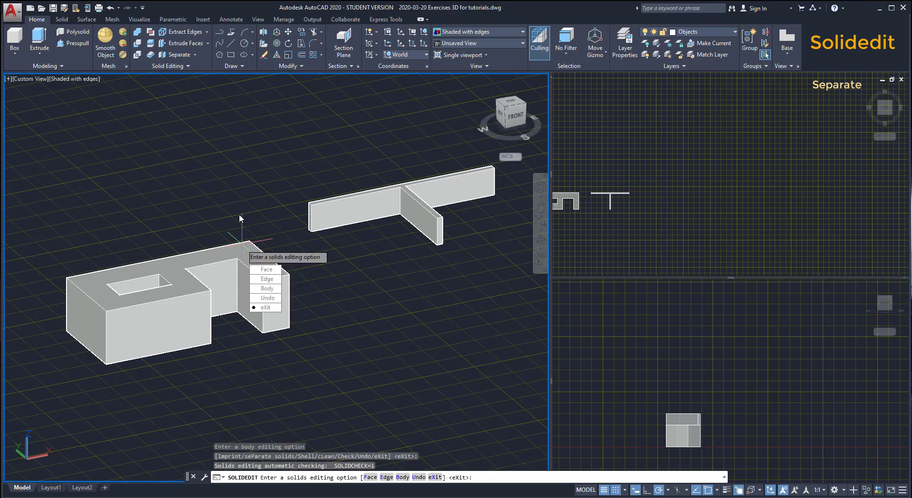
left_click(267, 307)
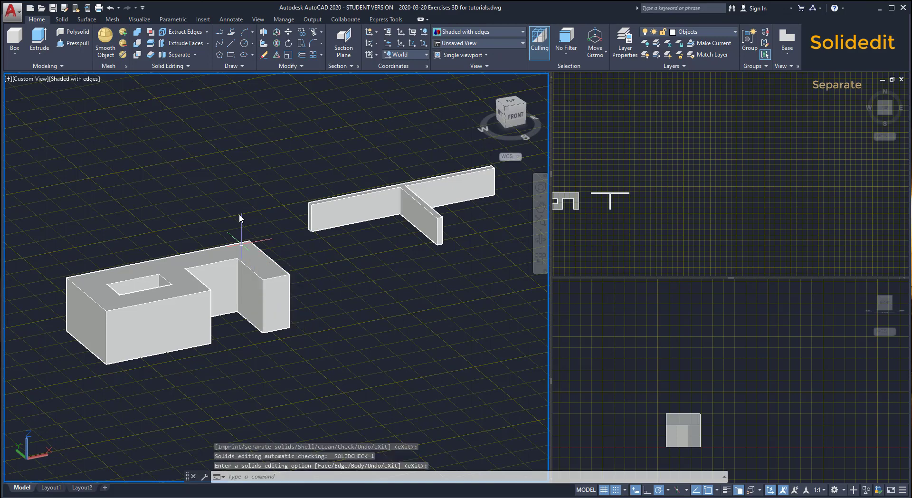
left_click(175, 314)
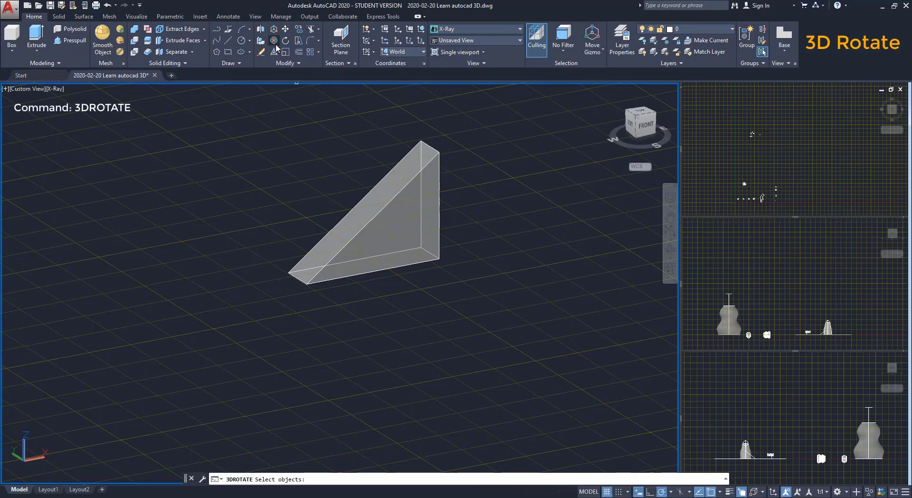
Rotate the selected wedge 90° about the gizmo's red X-axis ring
left_click(361, 204)
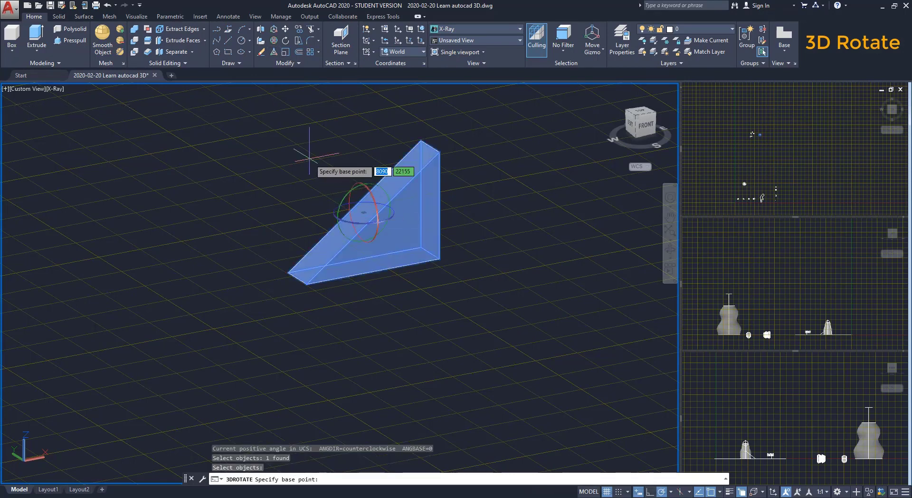
mouse_move(221, 169)
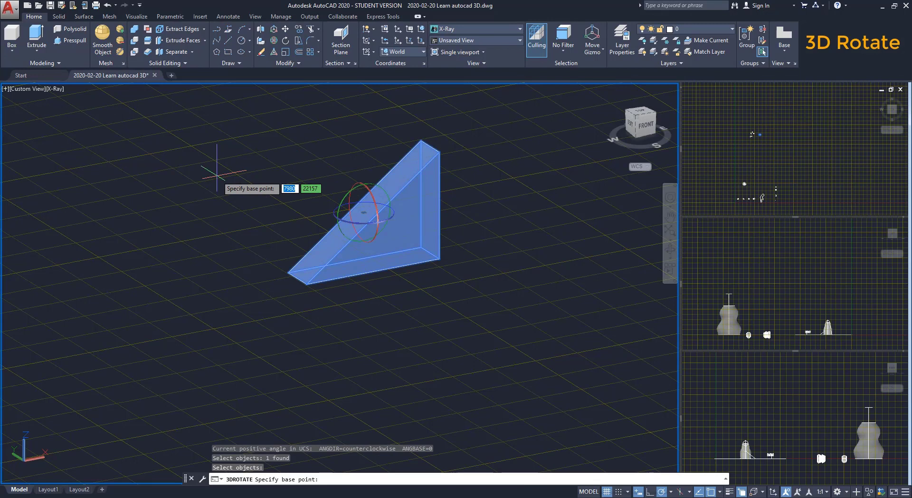
mouse_move(340, 209)
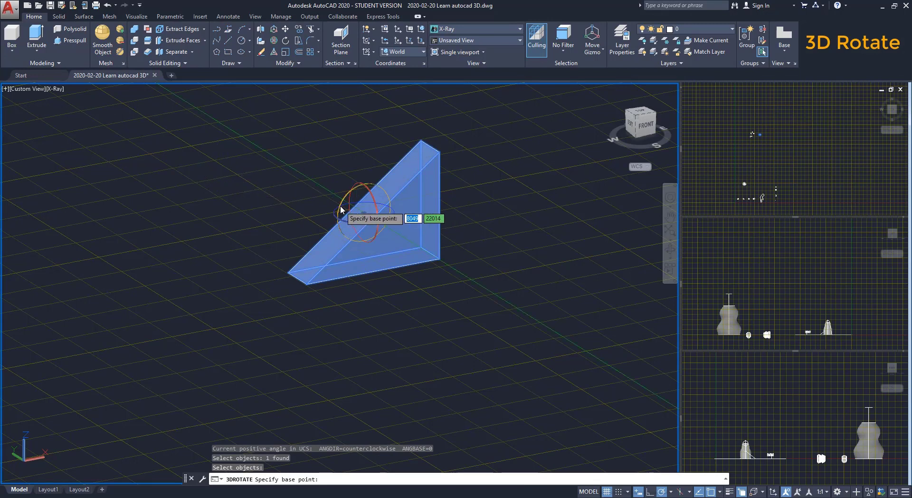
mouse_move(341, 203)
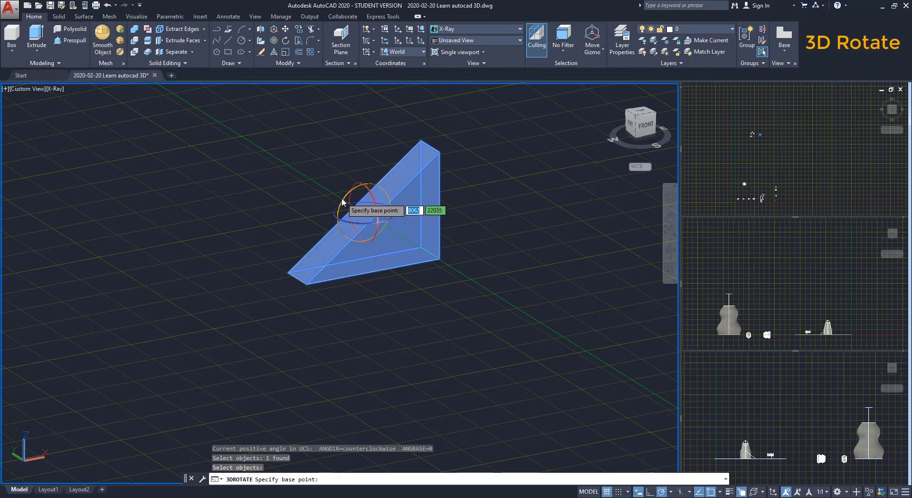
left_click(359, 204)
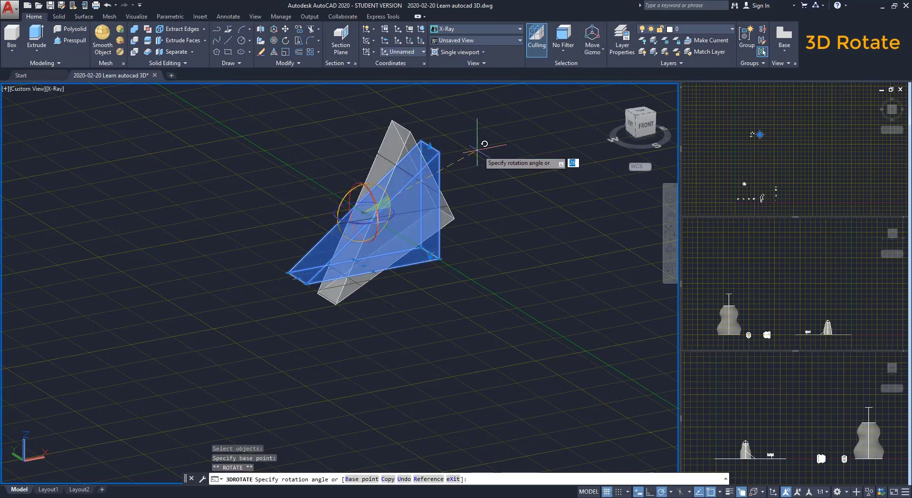
mouse_move(573, 175)
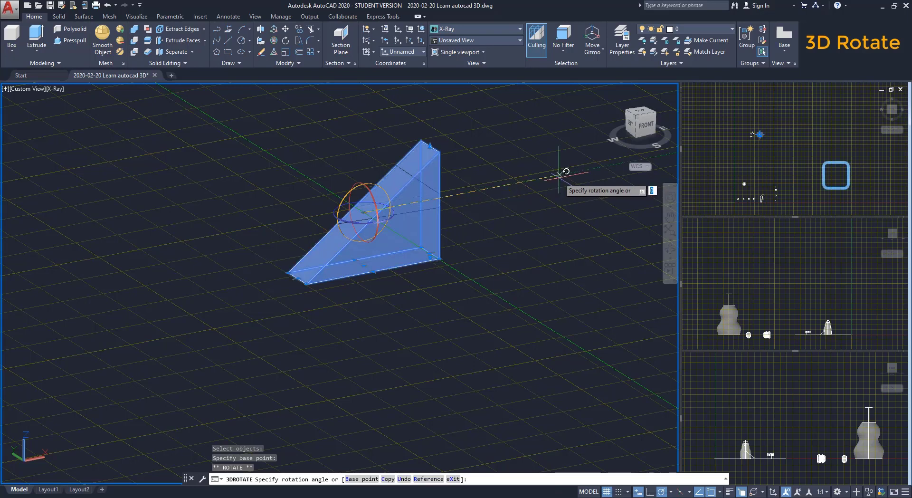
mouse_move(532, 154)
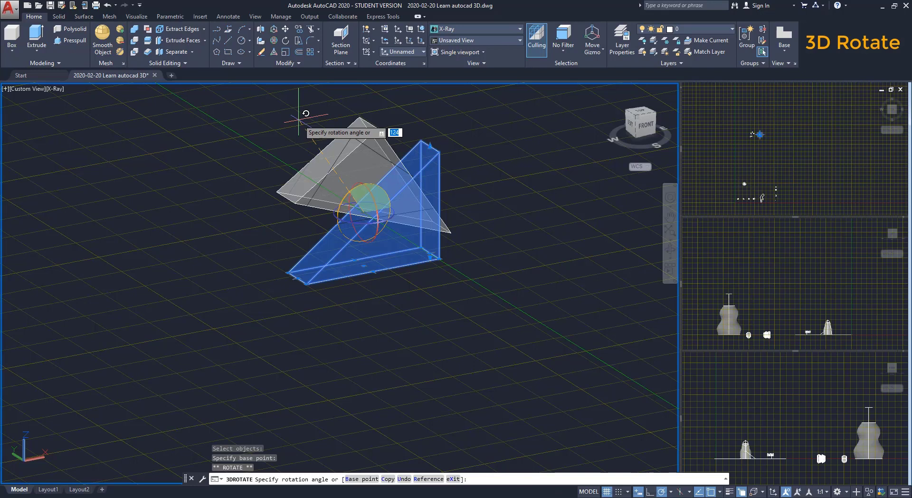
type("90")
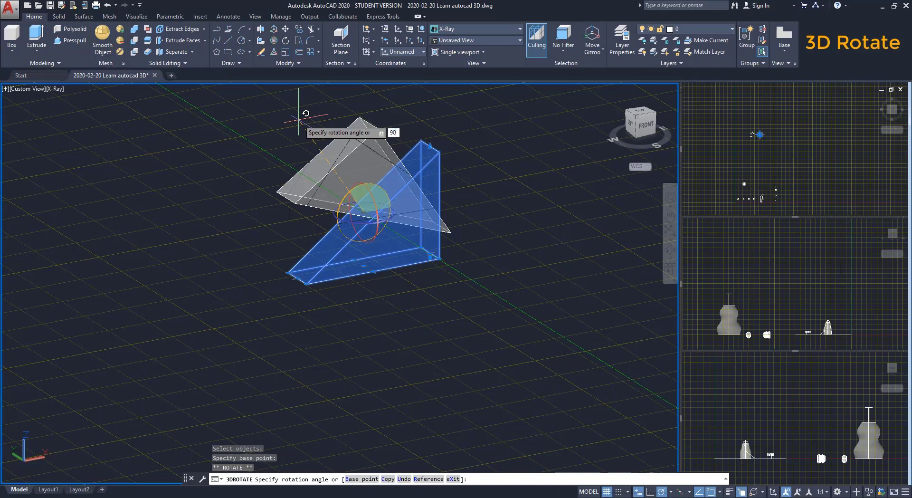
key("Return")
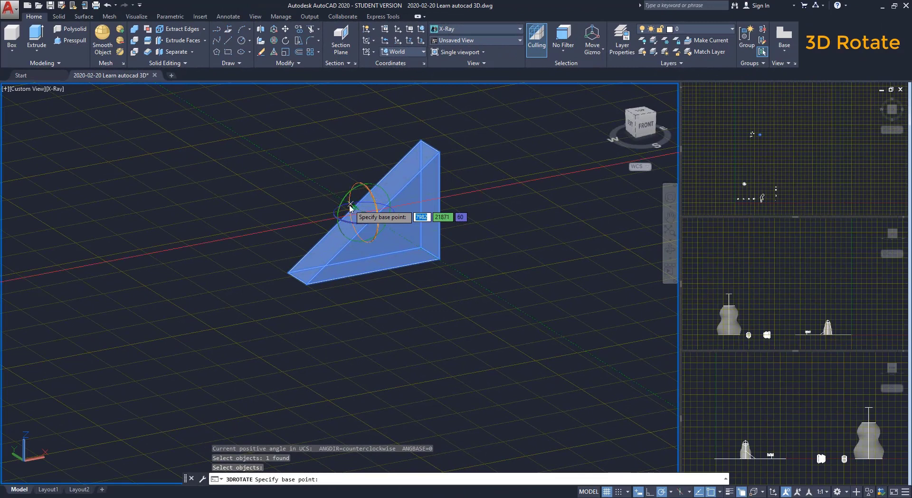
left_click(348, 206)
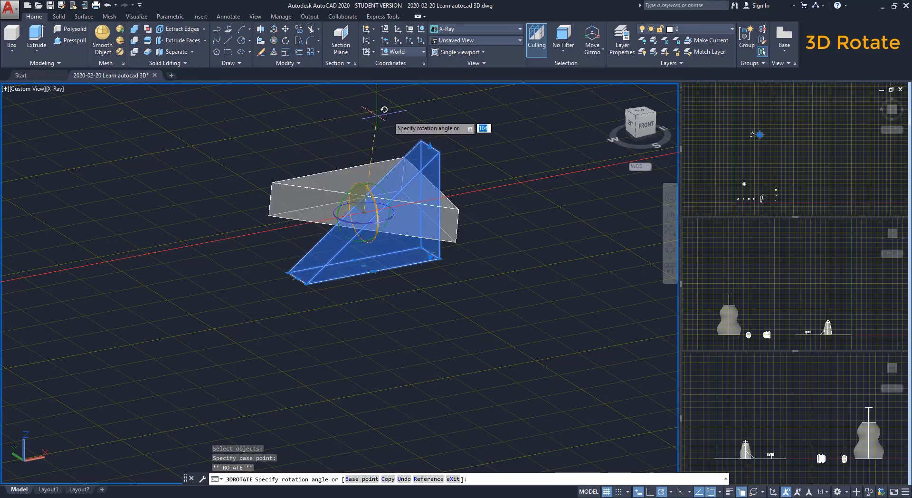
mouse_move(507, 285)
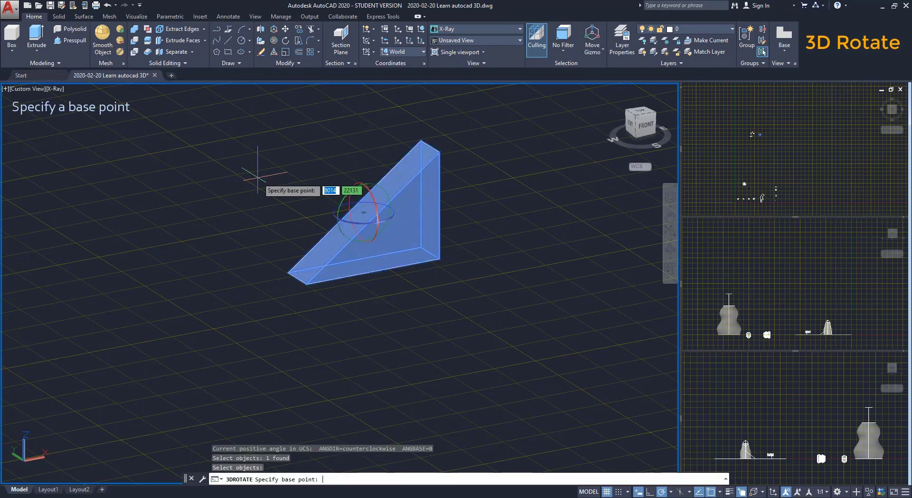
mouse_move(267, 180)
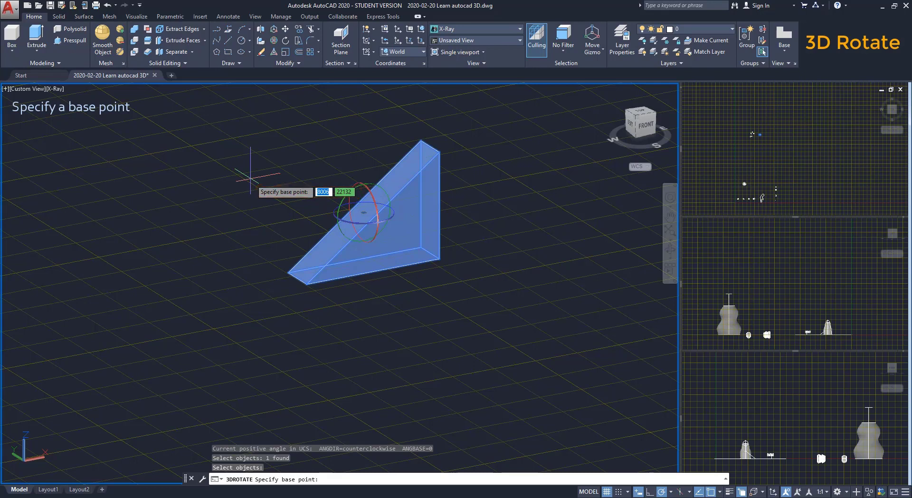
mouse_move(294, 285)
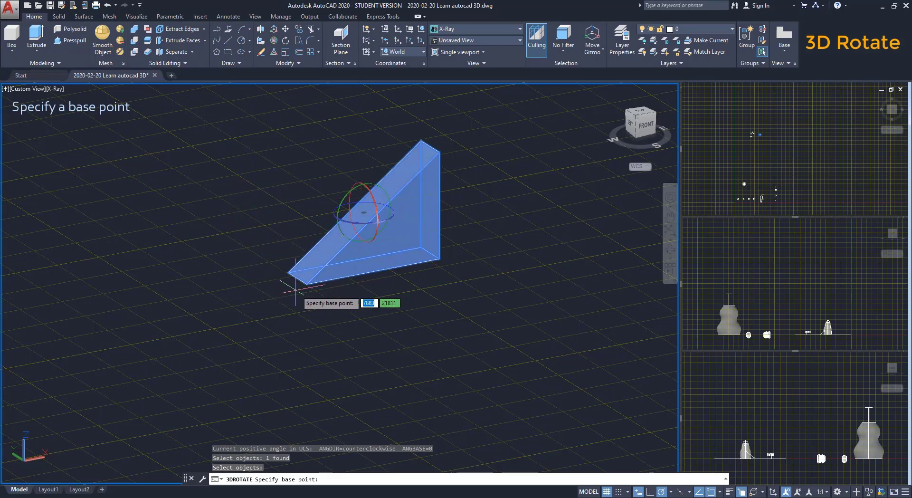
mouse_move(307, 285)
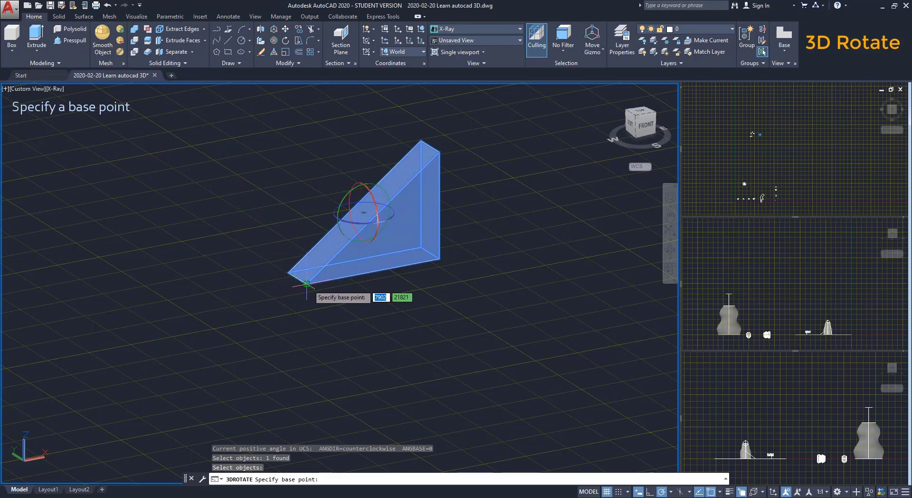
Pivot the wedge about its lower corner along a gizmo axis so it tips upright
left_click(307, 283)
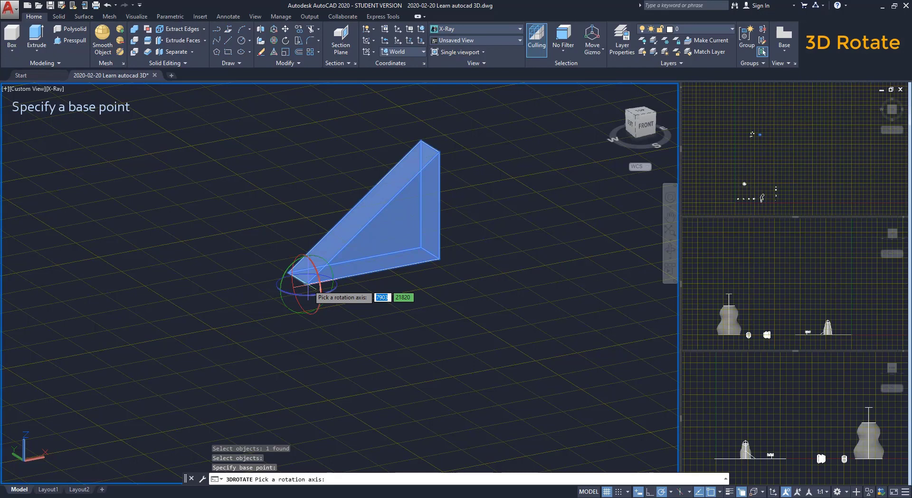
left_click(312, 285)
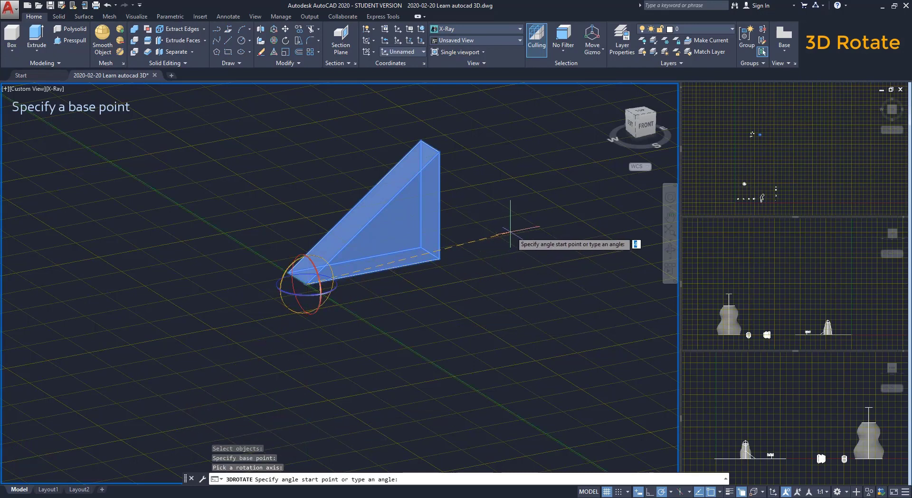
mouse_move(518, 243)
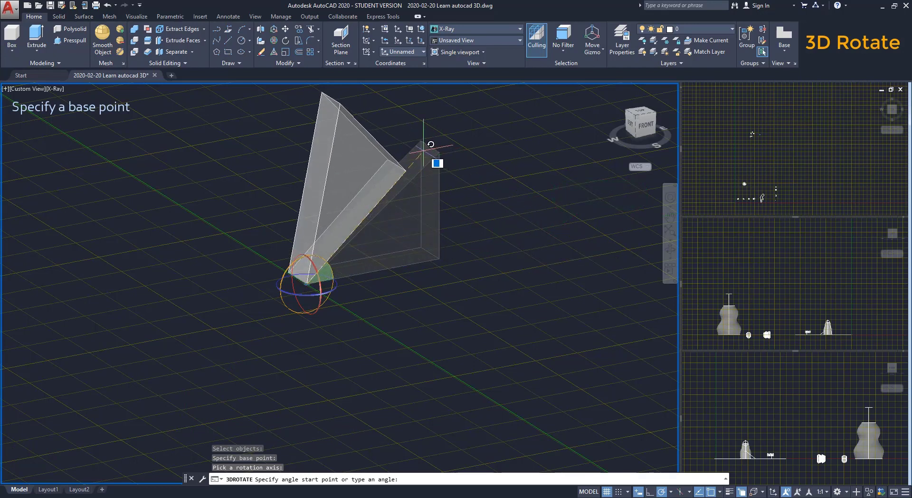
left_click(475, 257)
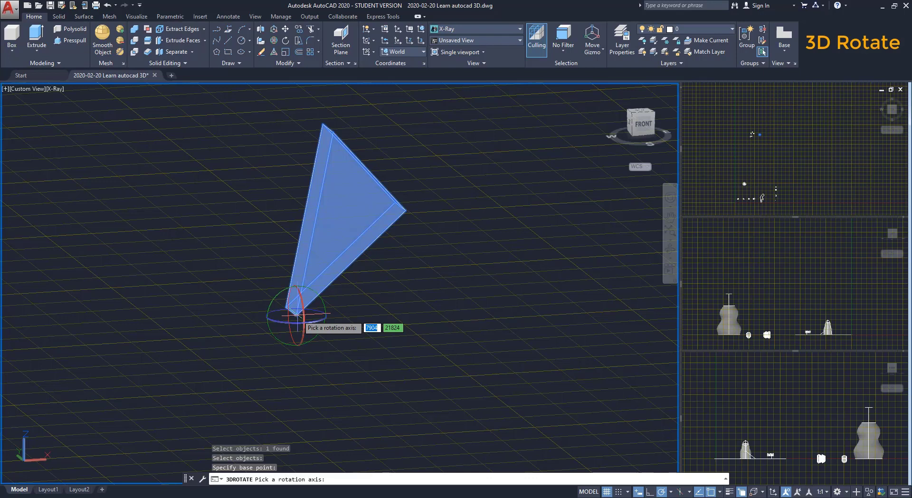
mouse_move(279, 312)
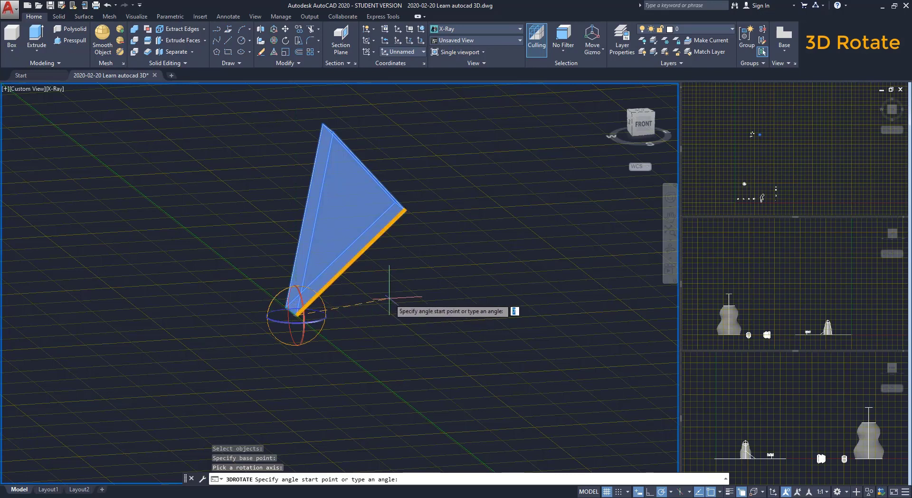
mouse_move(405, 209)
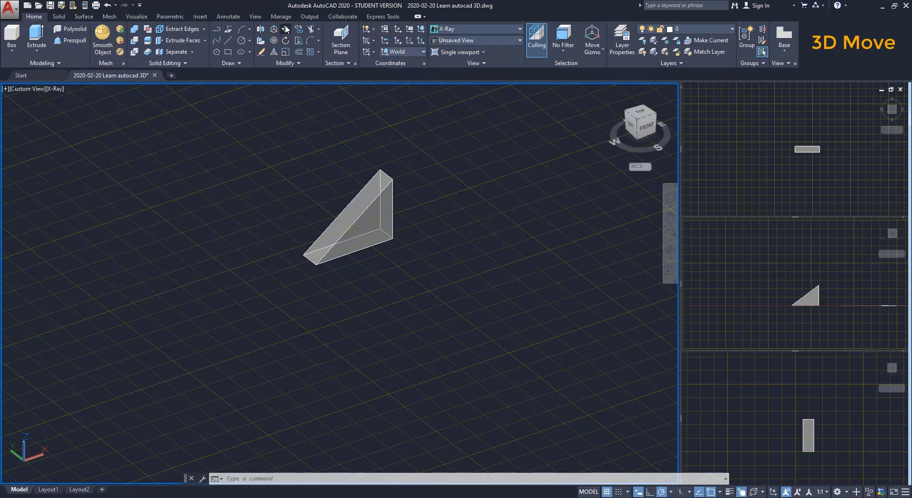
left_click(349, 215)
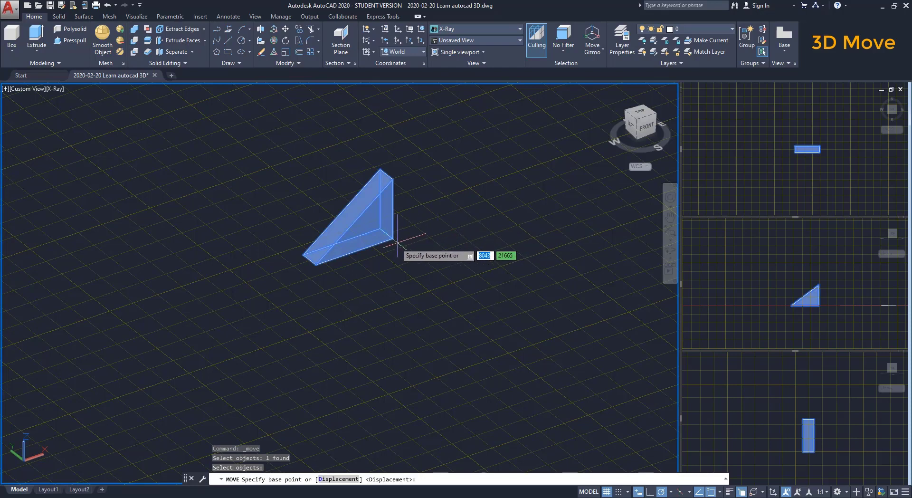
left_click(423, 240)
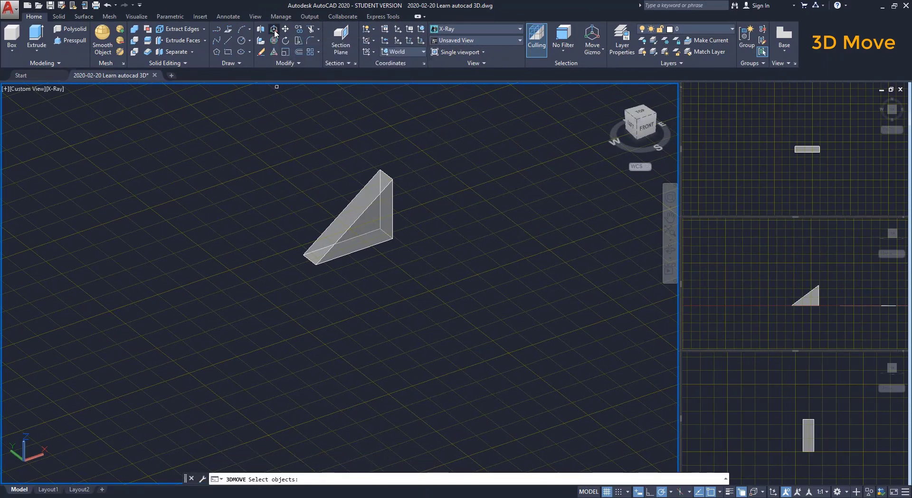
Select the wedge as the object for 3DMOVE
left_click(349, 227)
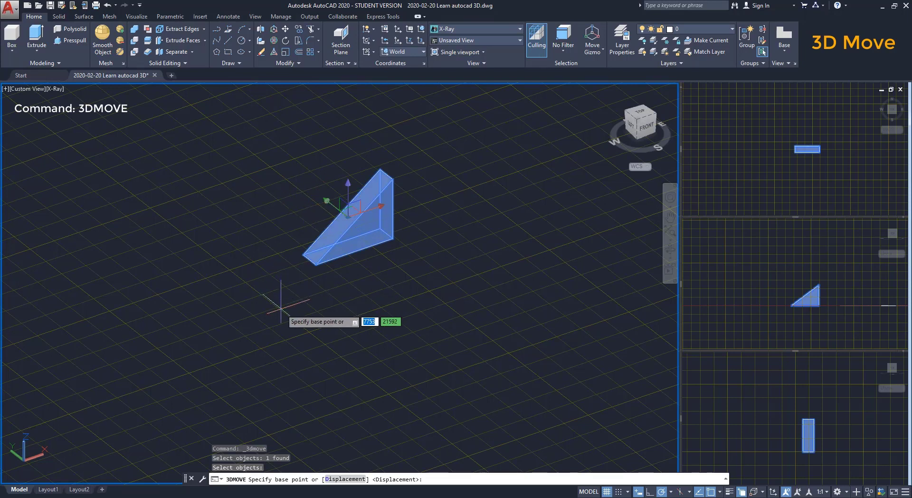
mouse_move(282, 297)
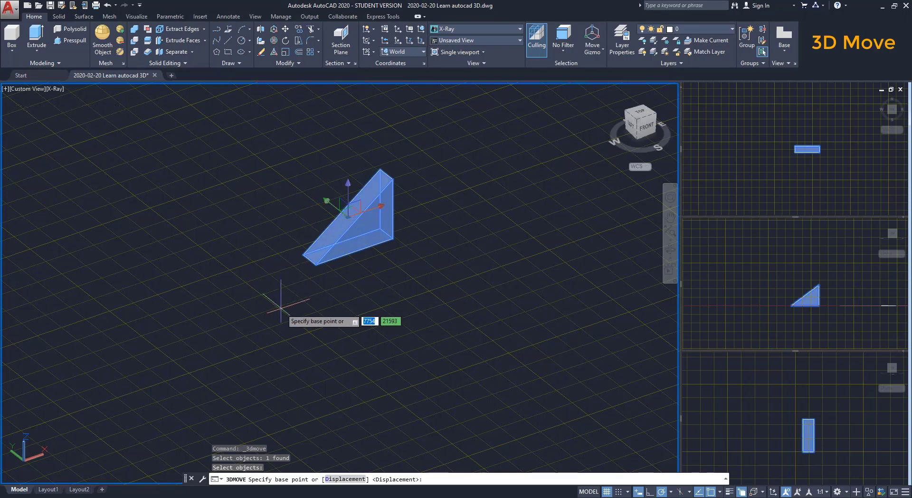
mouse_move(315, 285)
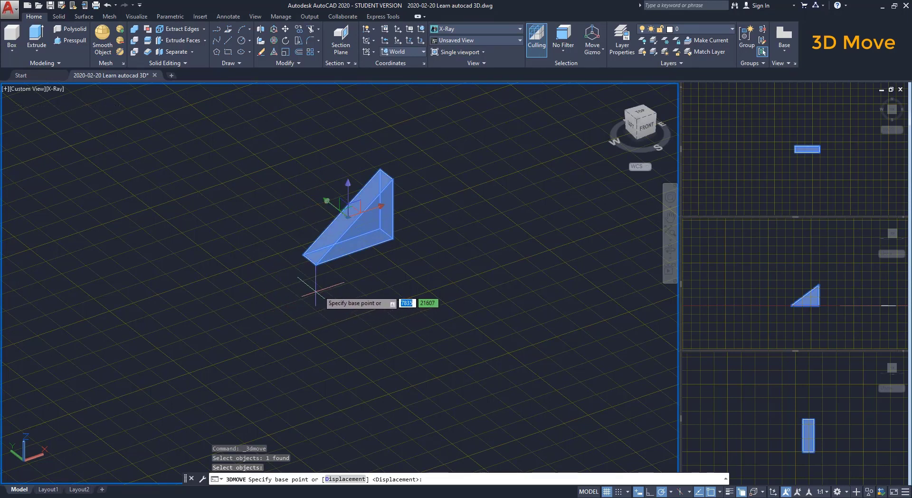
mouse_move(361, 212)
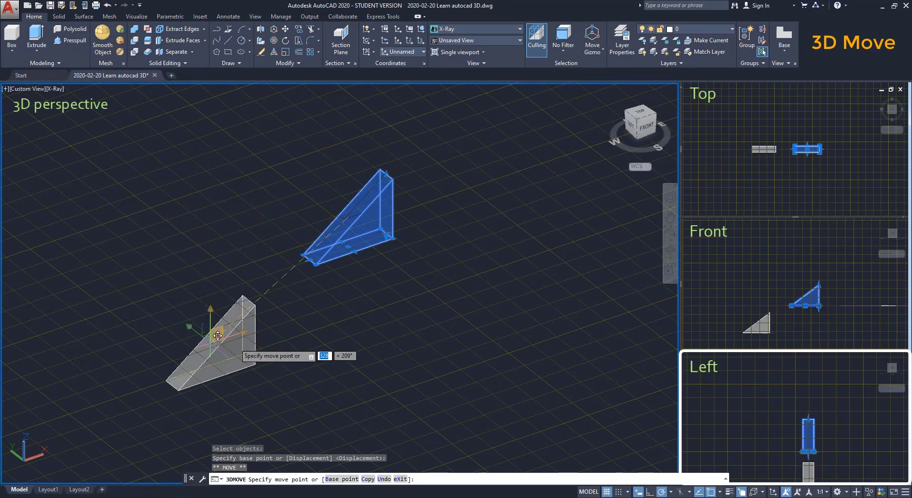
mouse_move(381, 307)
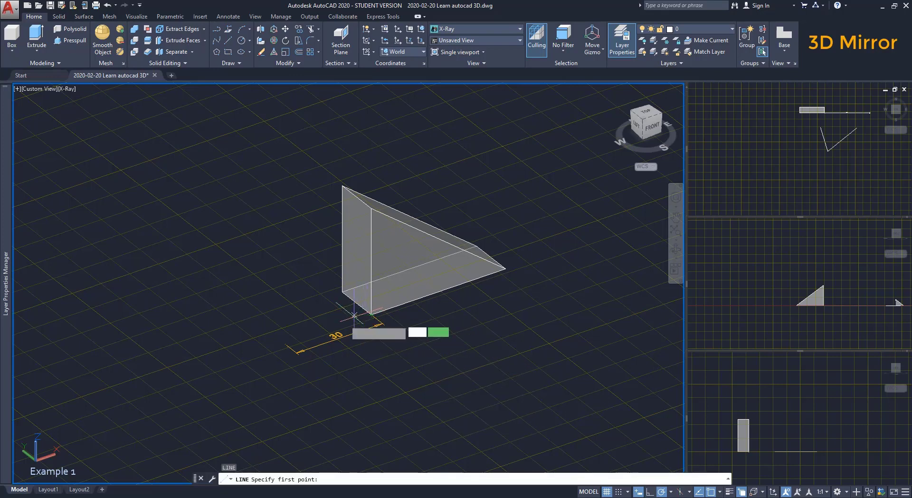
mouse_move(369, 315)
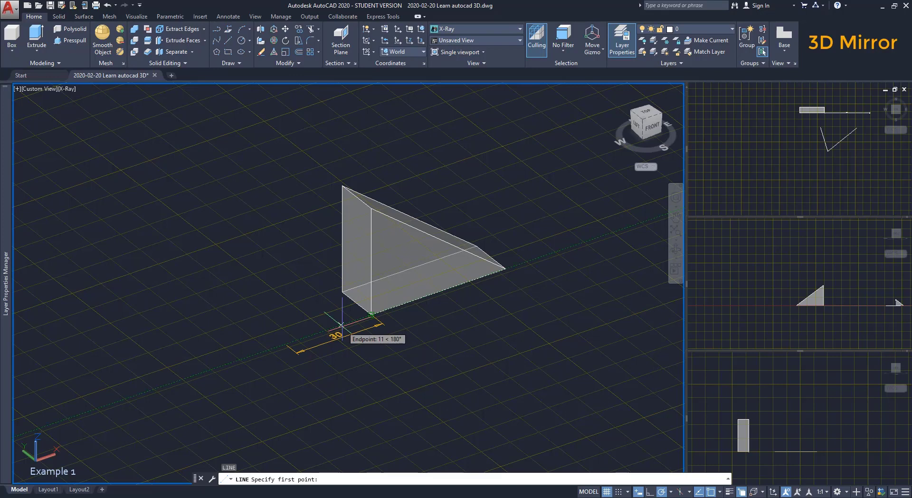
Start the reference line 30 units from the wedge's corner using a tracked offset
type("30")
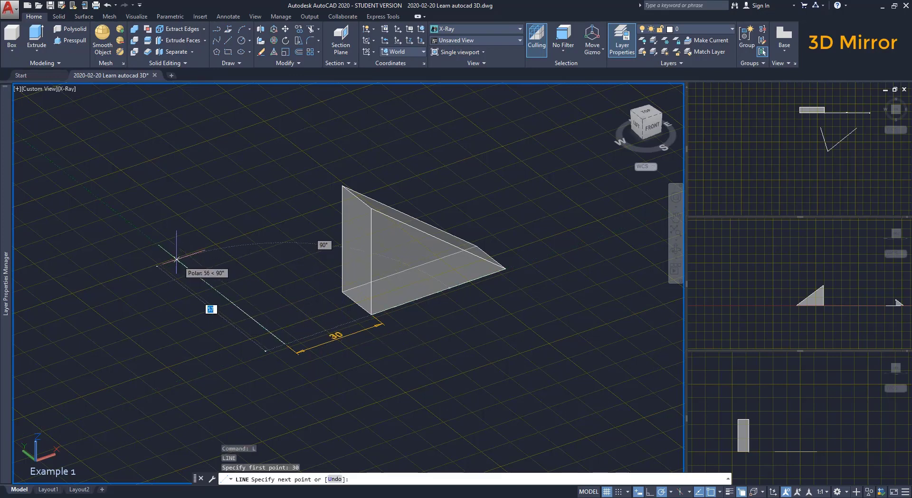
mouse_move(191, 257)
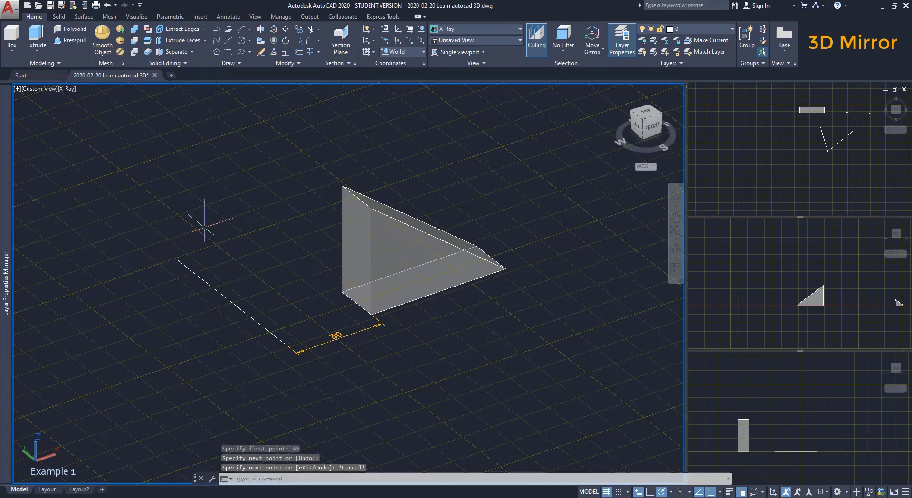
mouse_move(235, 234)
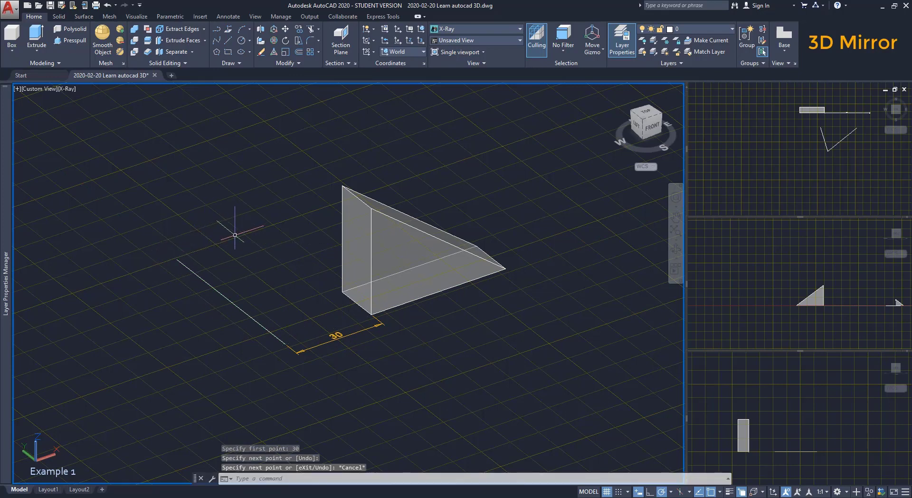
mouse_move(261, 29)
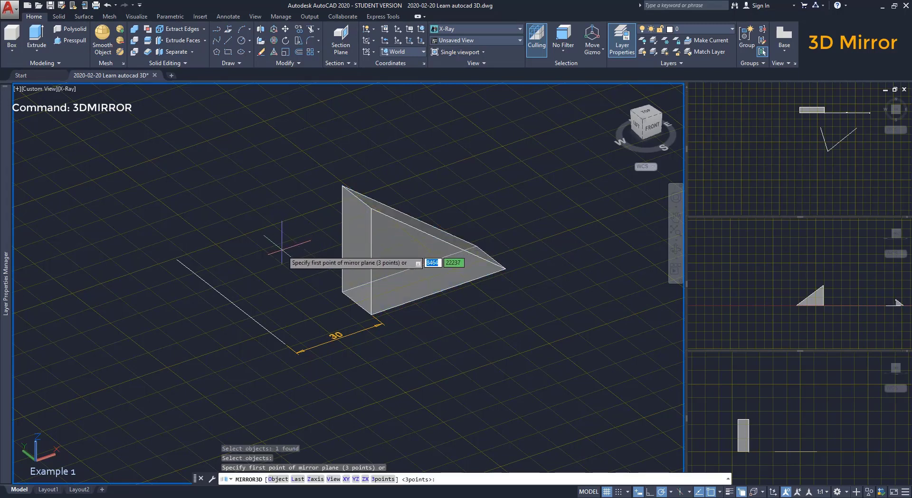
mouse_move(189, 256)
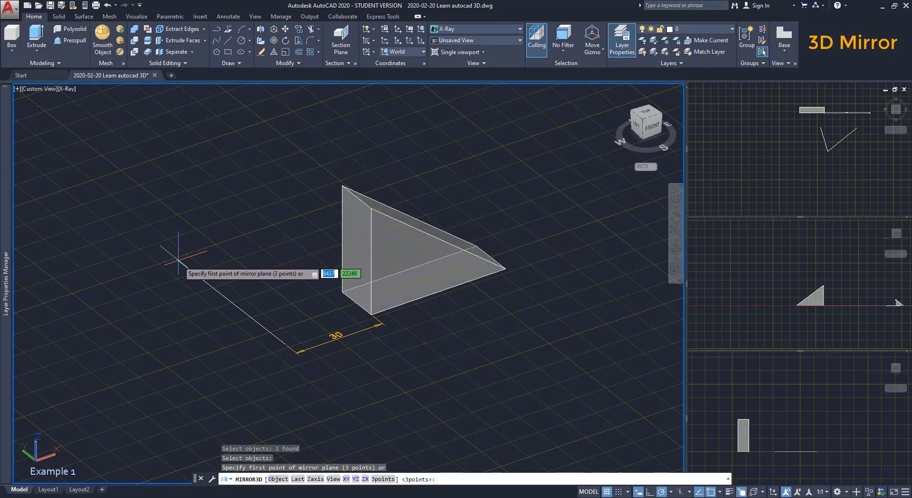
Define the vertical mirror plane through the reference line and keep the original wedge
left_click(285, 343)
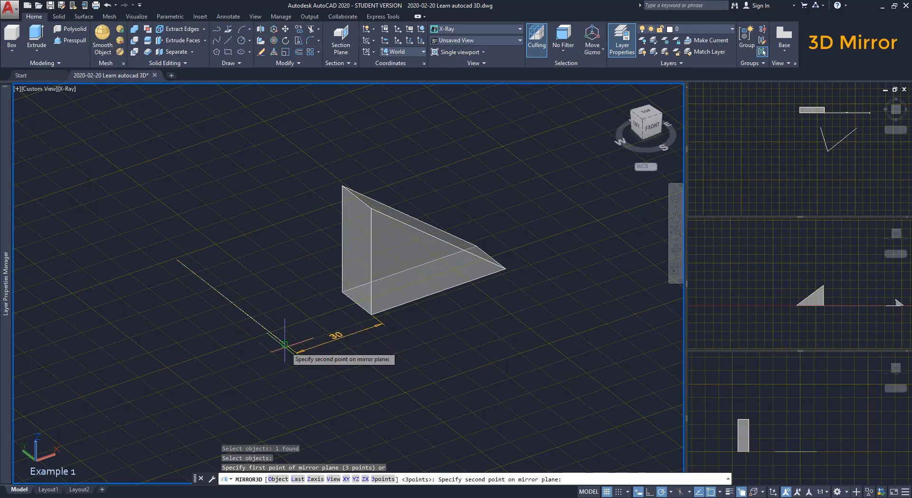
left_click(285, 344)
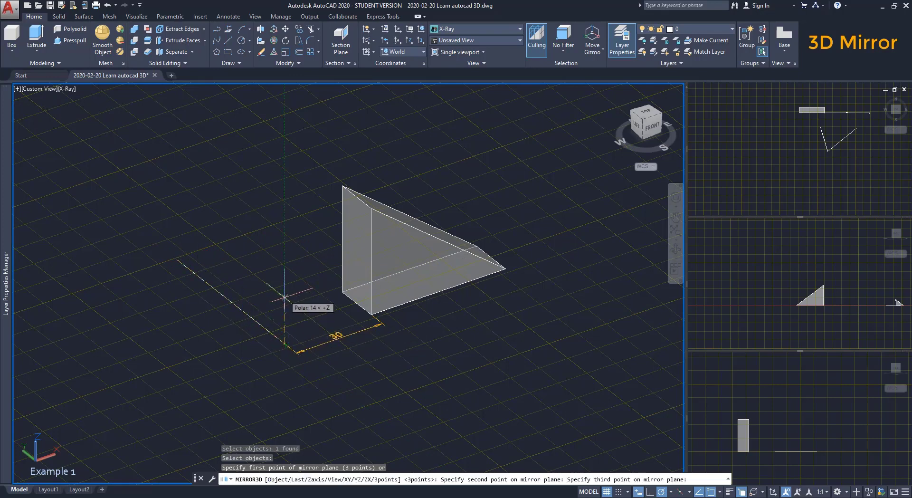
mouse_move(285, 294)
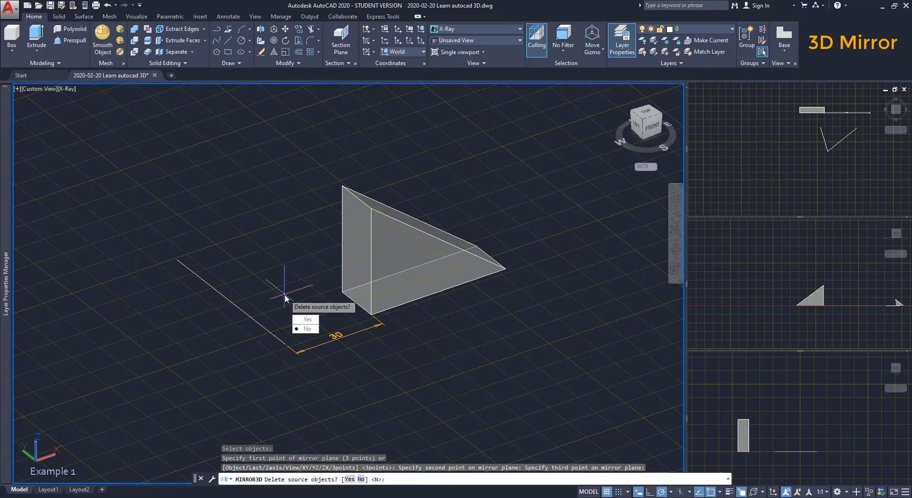
left_click(307, 329)
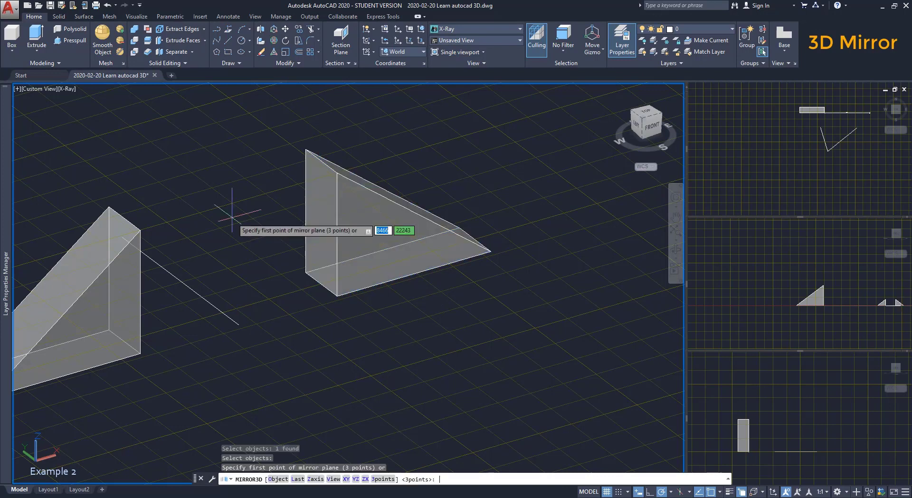
mouse_move(335, 302)
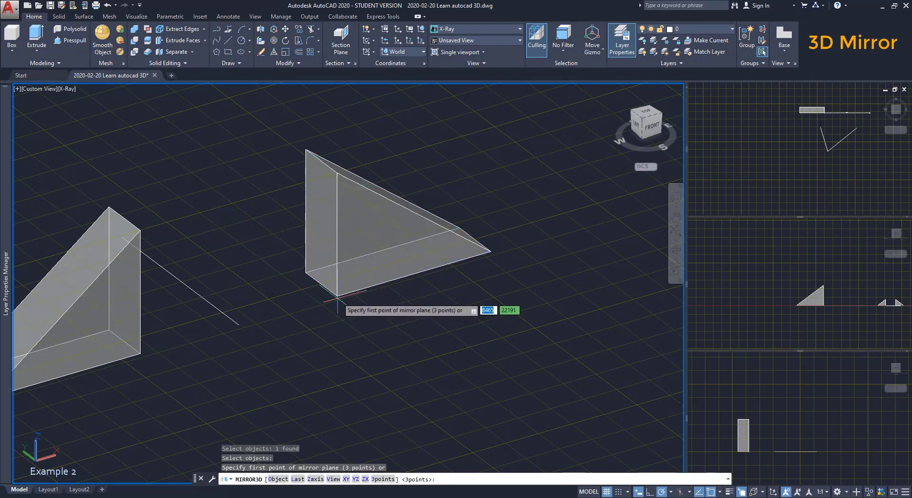
Set the first two mirror-plane points at the Example 2 wedge's base corners
left_click(337, 295)
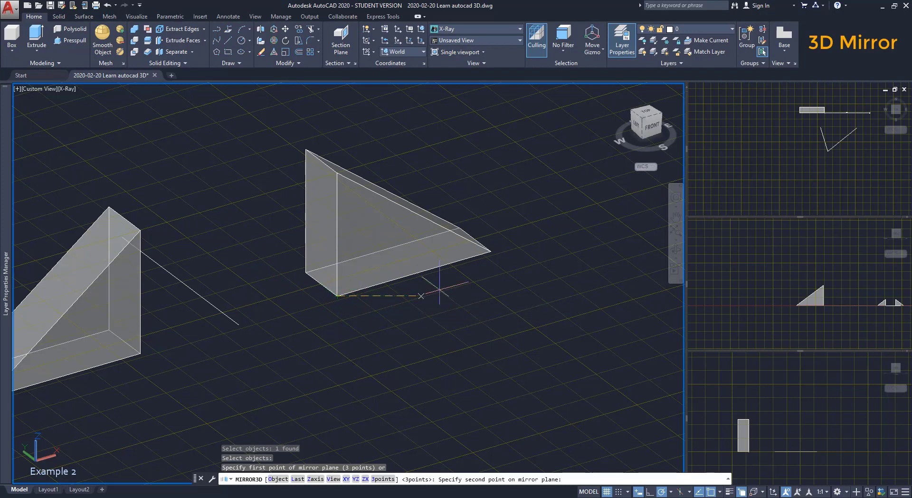
left_click(489, 251)
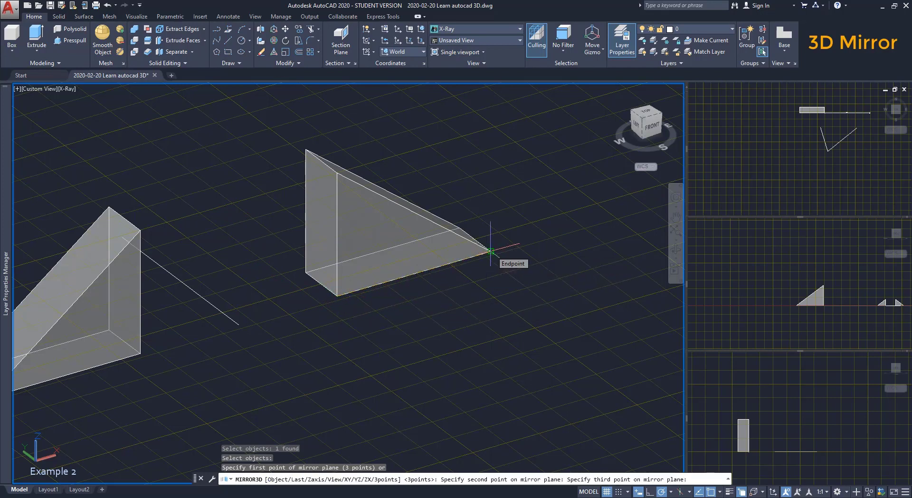
mouse_move(583, 322)
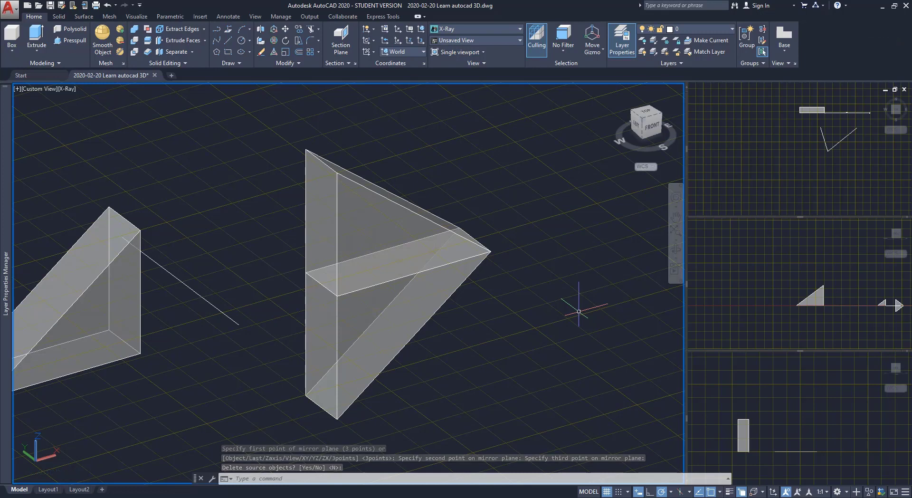
mouse_move(577, 310)
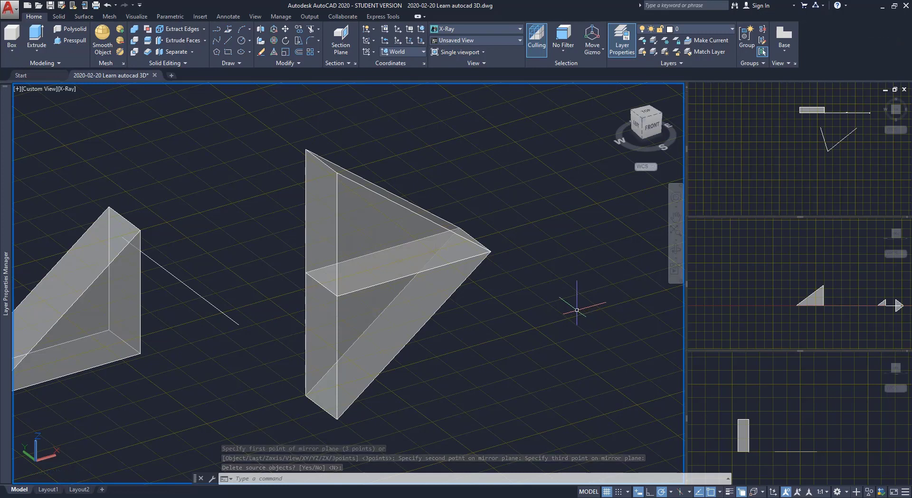